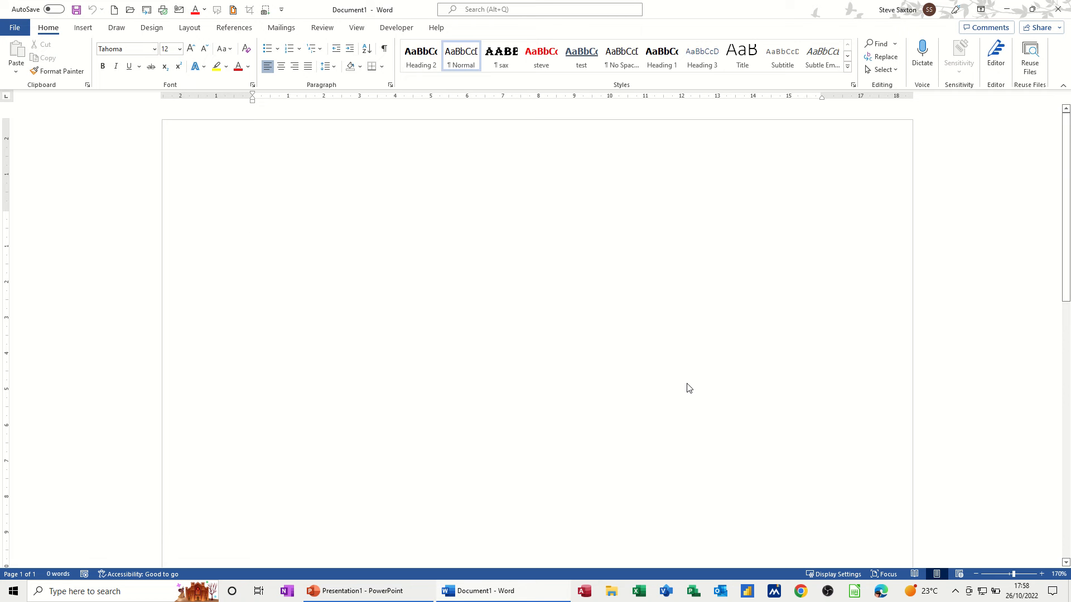
- Show the Design tab's watermark gallery for the blank document
{"action": "left_click", "coordinate": [253, 218]}
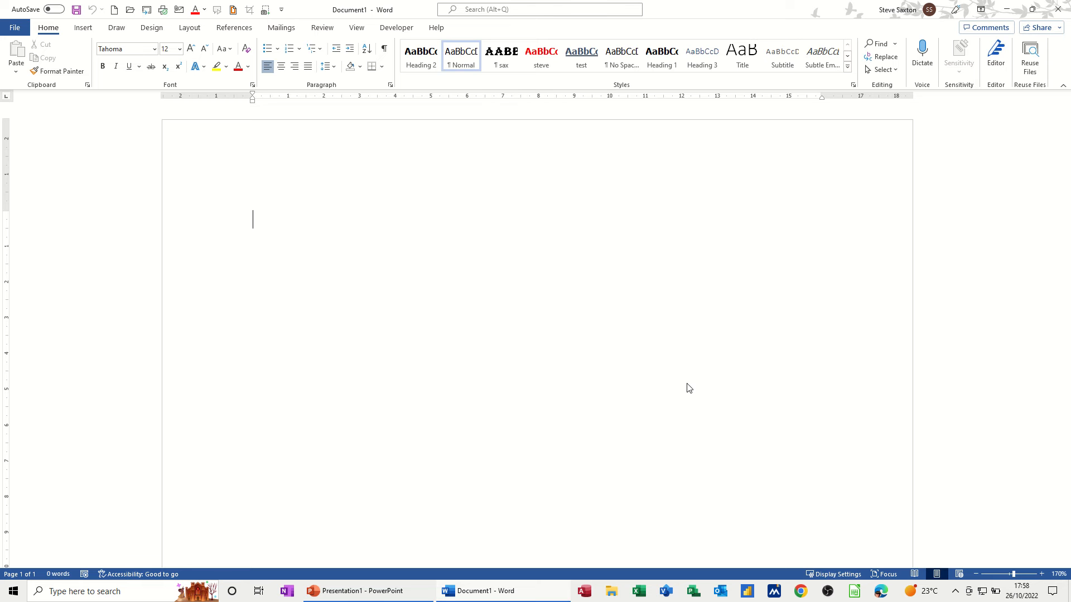
{"action": "mouse_move", "coordinate": [130, 90]}
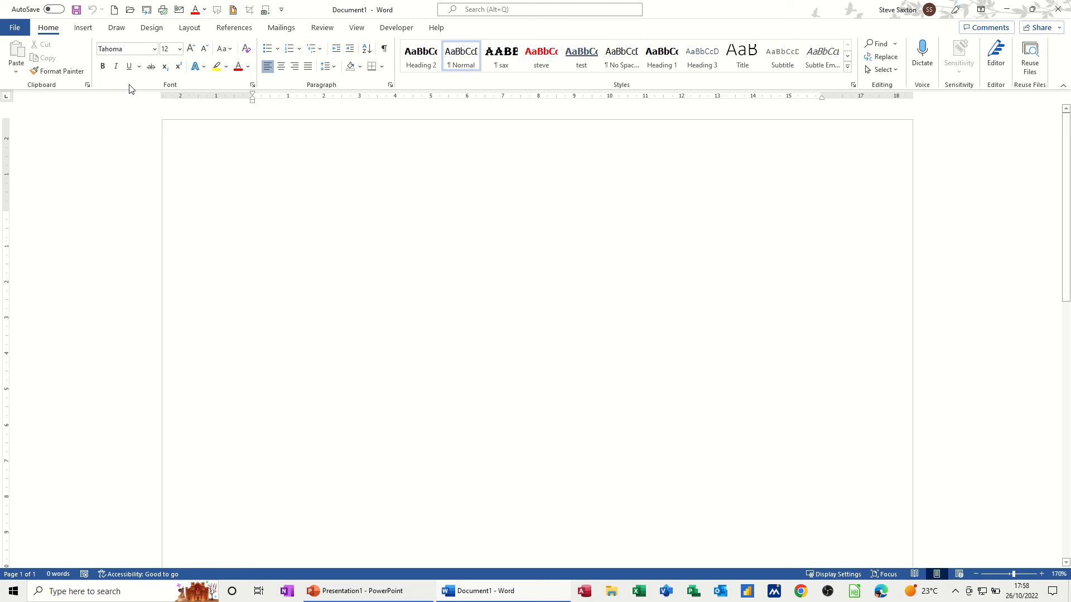
{"action": "left_click", "coordinate": [152, 27]}
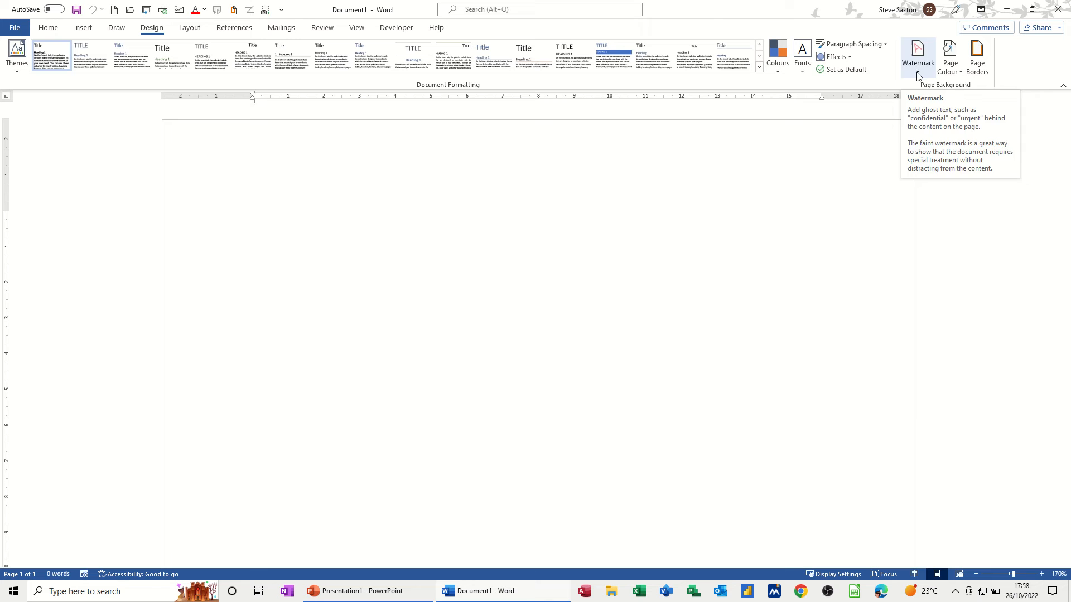
{"action": "left_click", "coordinate": [917, 55]}
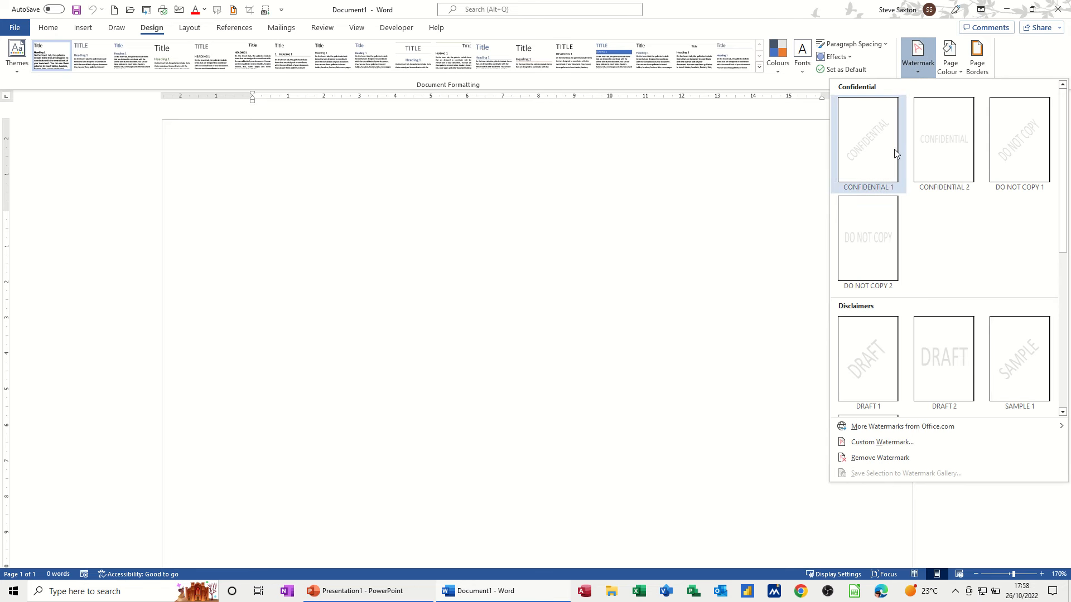
{"action": "mouse_move", "coordinate": [881, 441]}
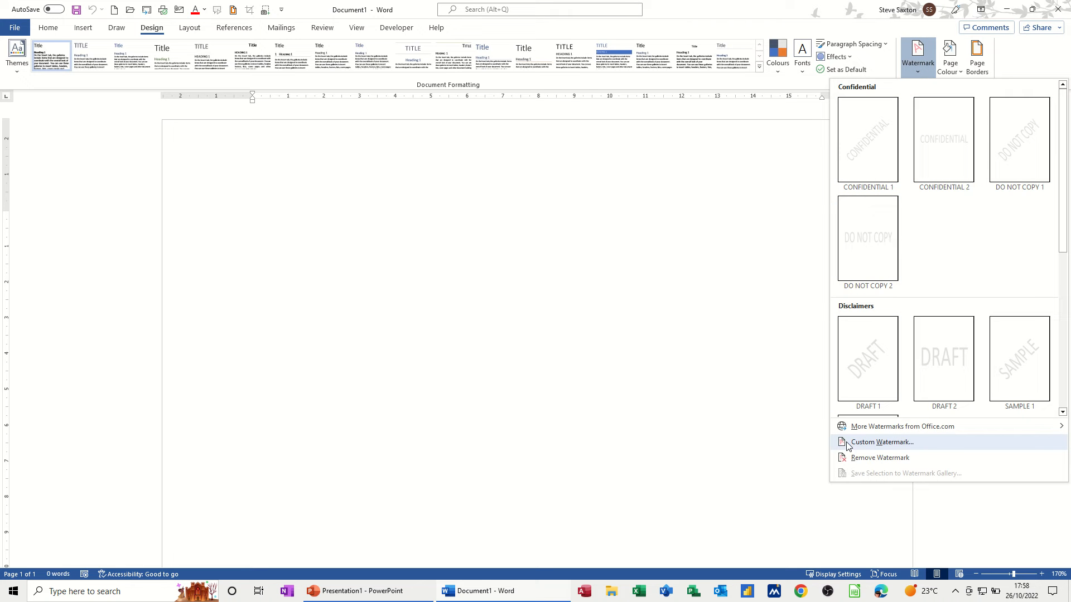
{"action": "mouse_move", "coordinate": [871, 450]}
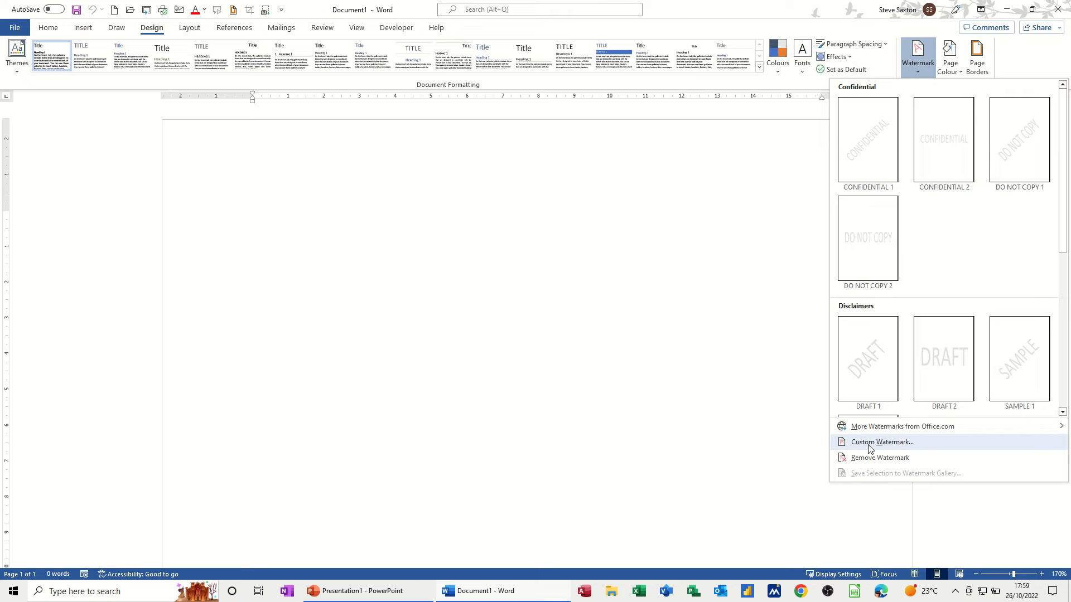
- Apply a custom semitransparent red diagonal text watermark reading 'Steve'
{"action": "left_click", "coordinate": [882, 442]}
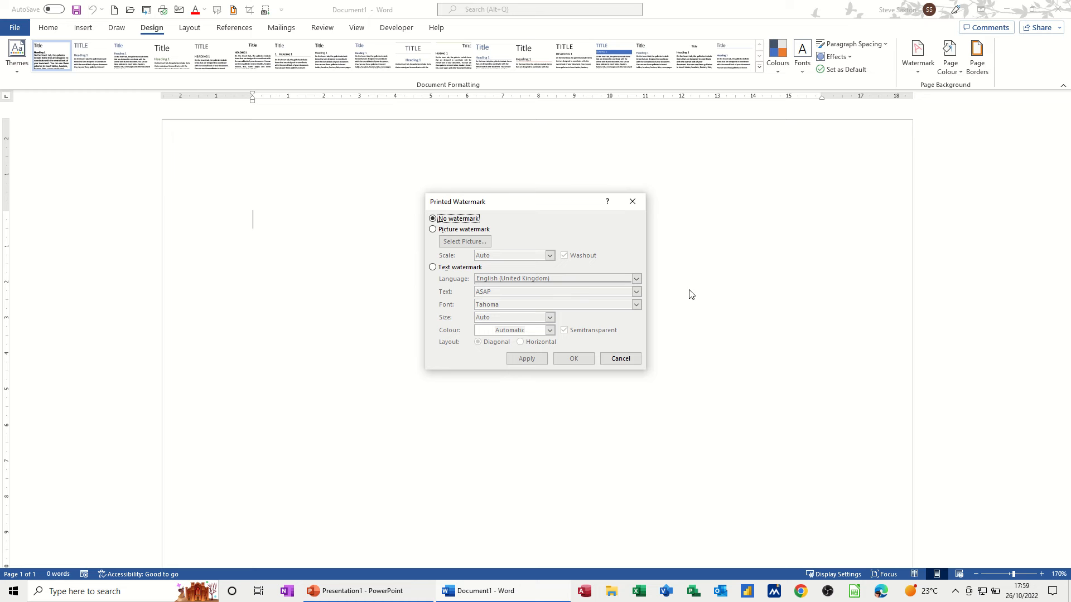
{"action": "mouse_move", "coordinate": [433, 229]}
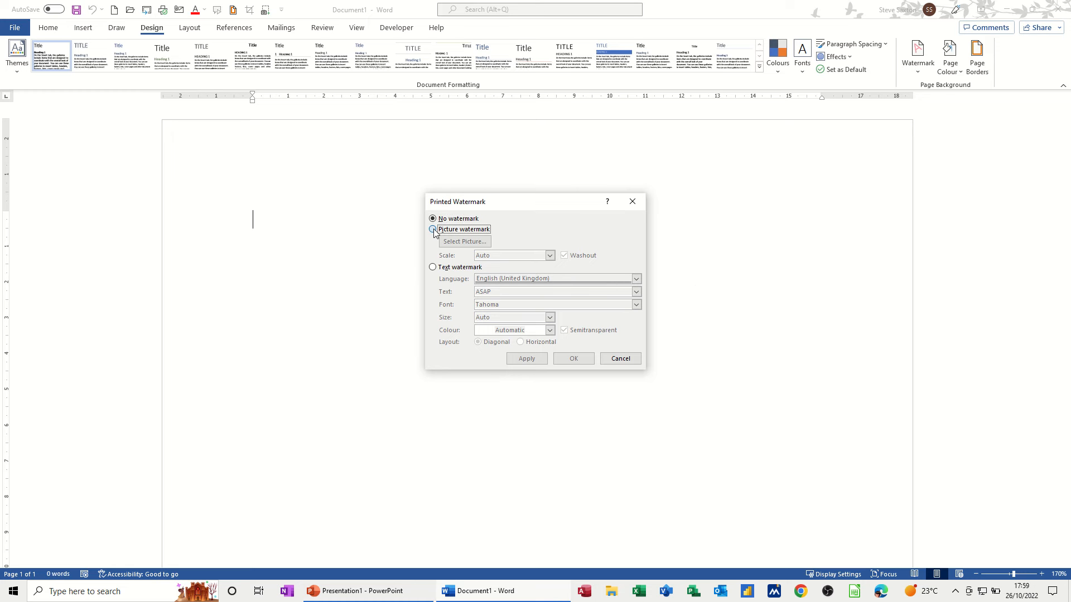
{"action": "left_click", "coordinate": [431, 228]}
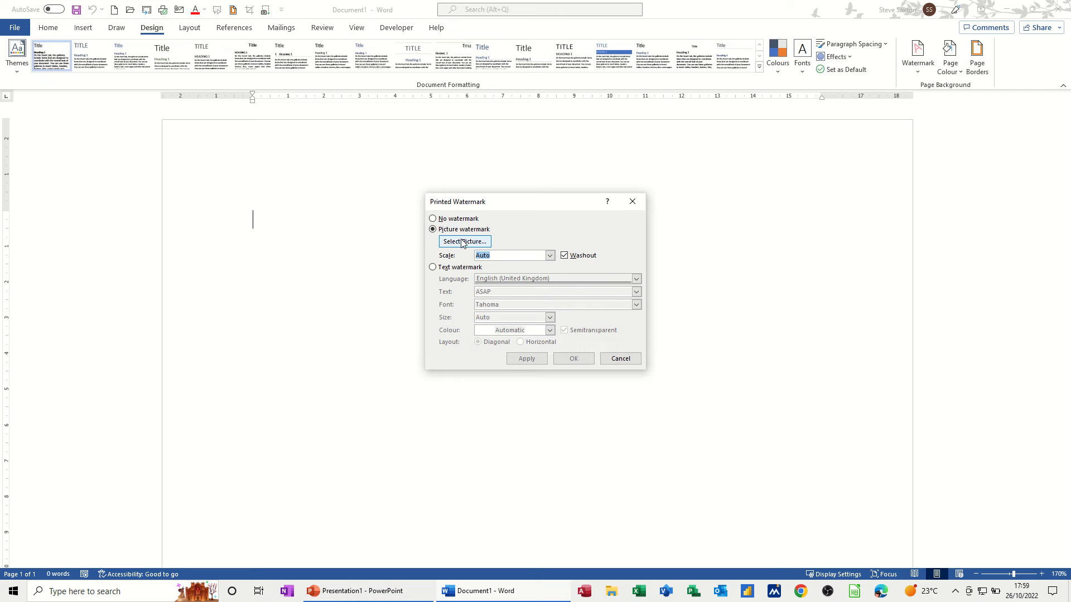
{"action": "left_click", "coordinate": [432, 267]}
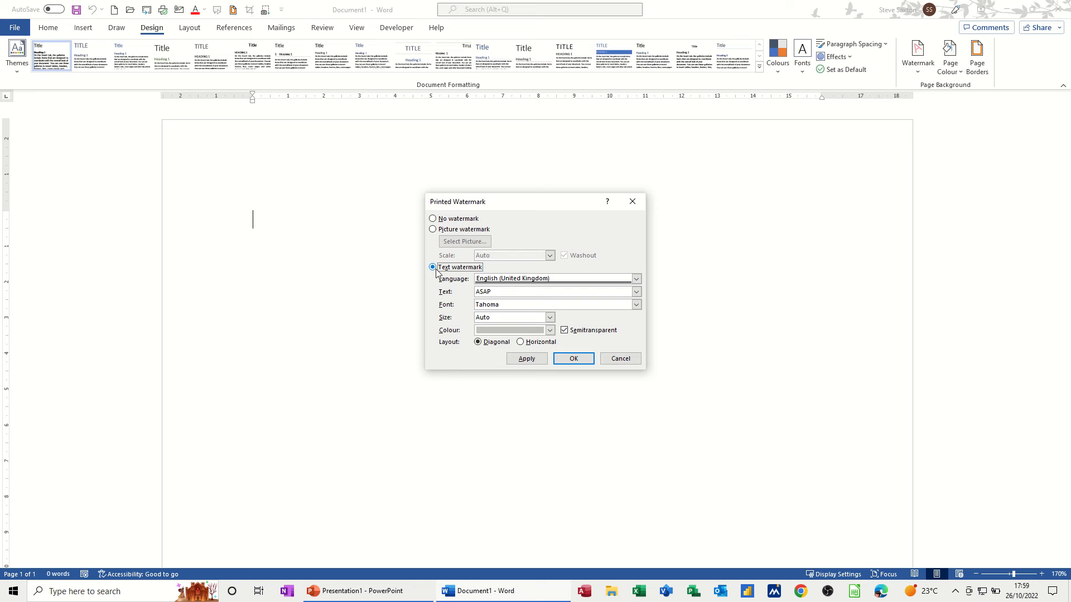
{"action": "left_click", "coordinate": [635, 292]}
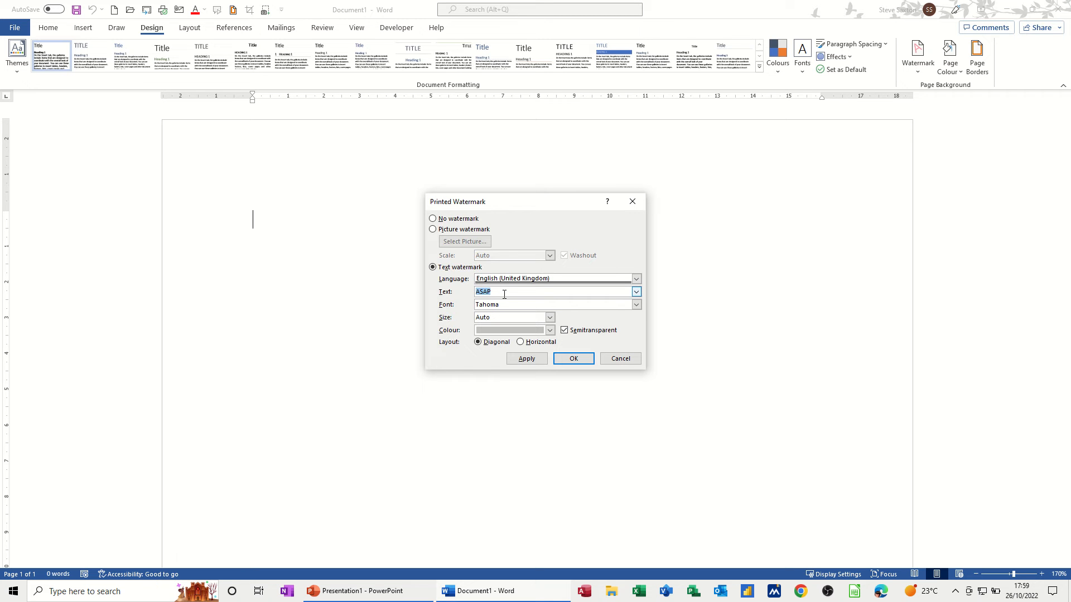
{"action": "mouse_move", "coordinate": [504, 294]}
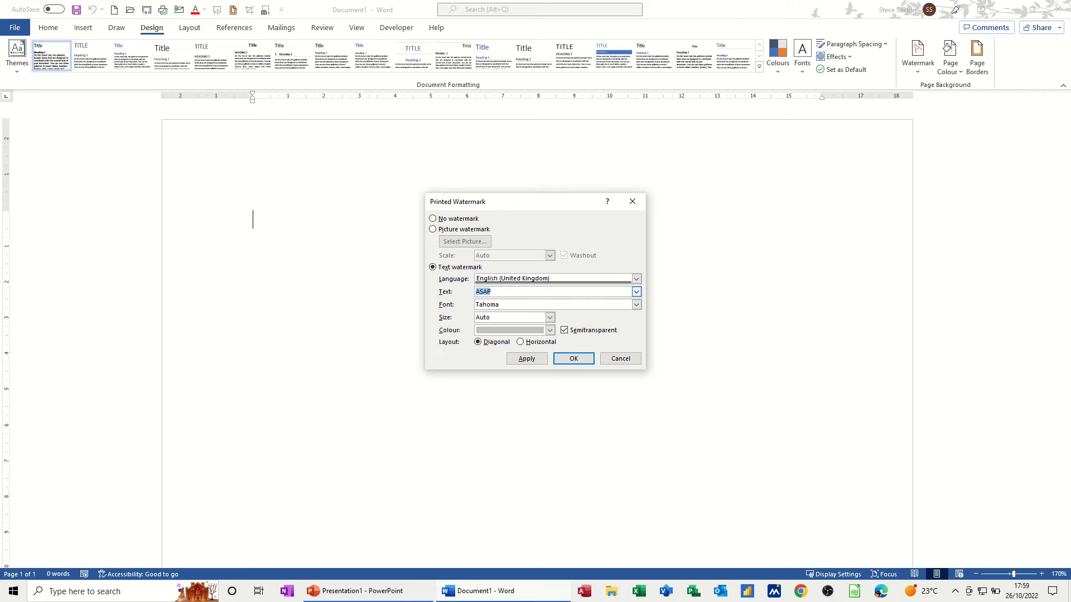
{"action": "type", "text": "Steve"}
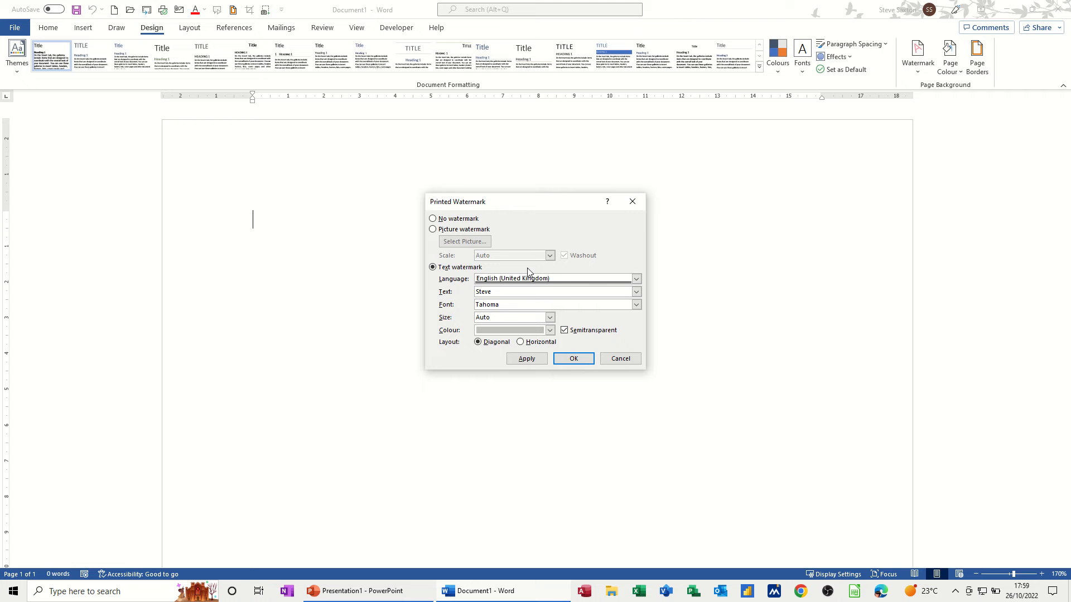
{"action": "left_click", "coordinate": [550, 329]}
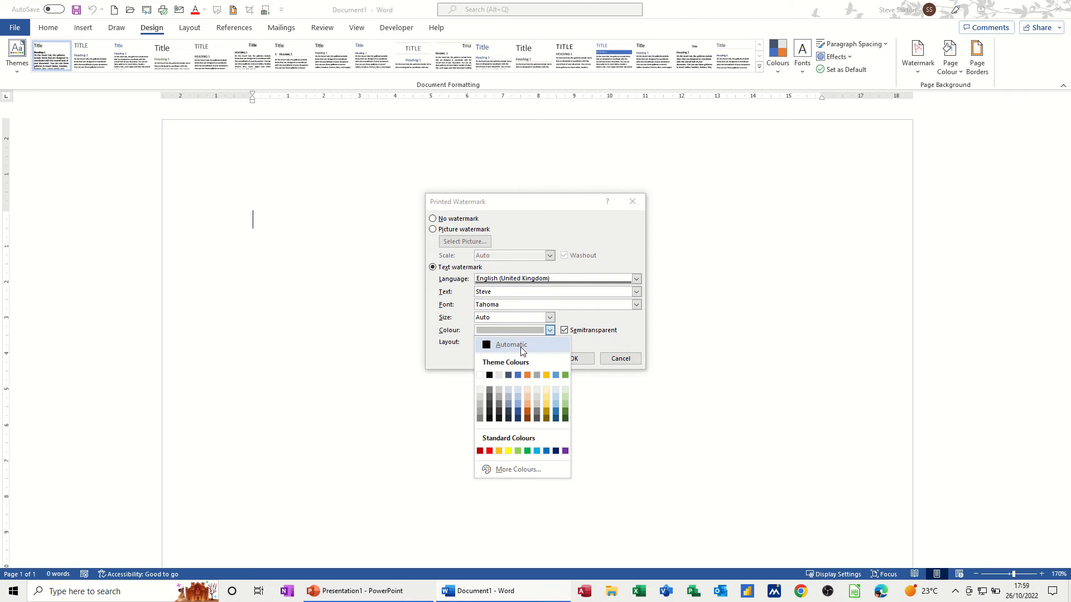
{"action": "left_click", "coordinate": [490, 451]}
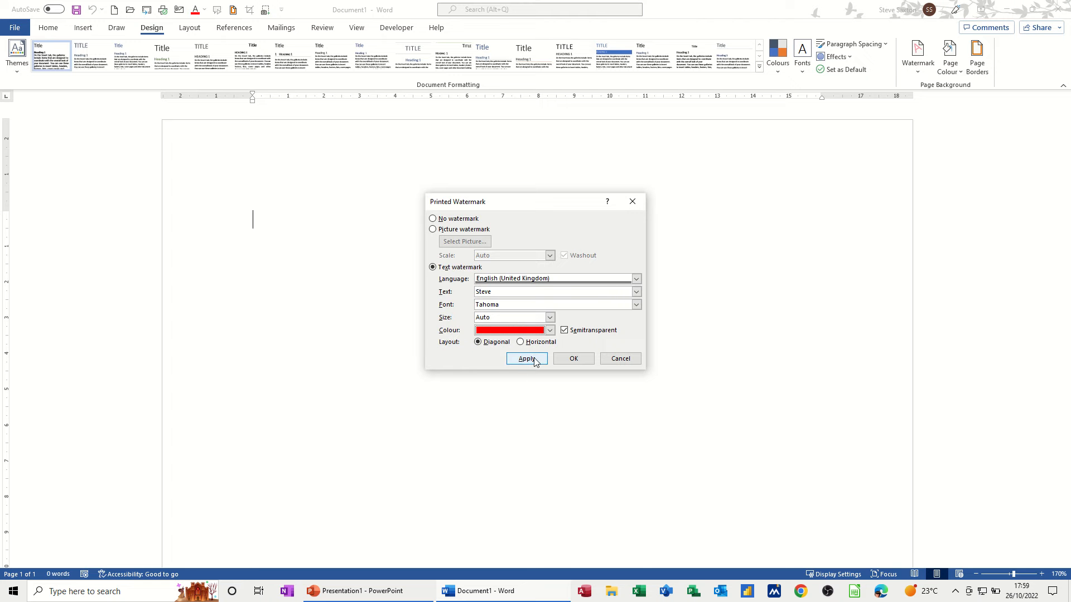
{"action": "left_click", "coordinate": [526, 358]}
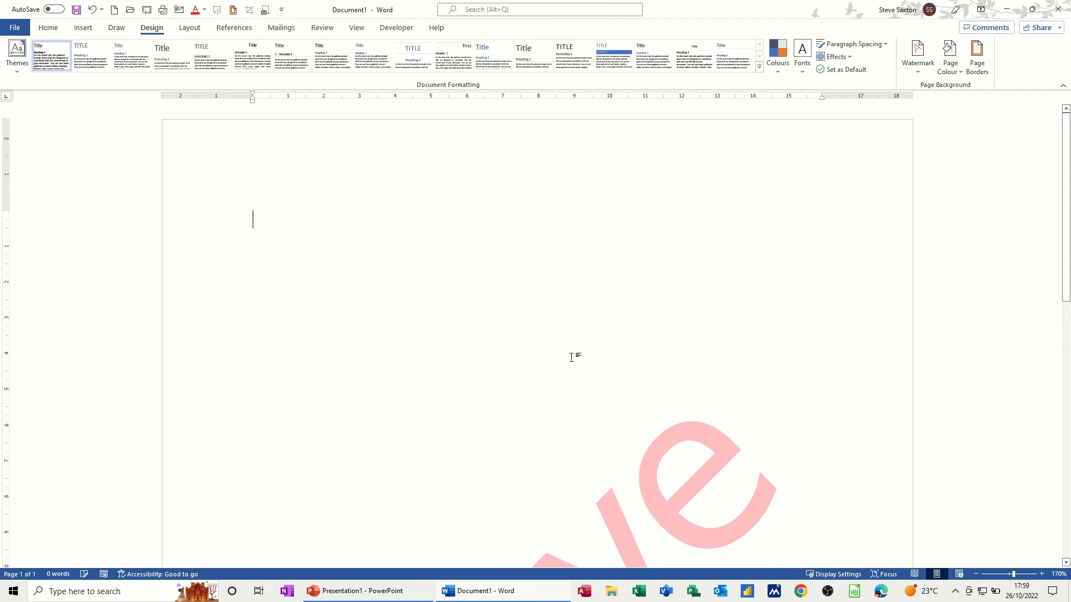
- Return to the Steve watermark to begin editing it in the header area
{"action": "left_click", "coordinate": [916, 57]}
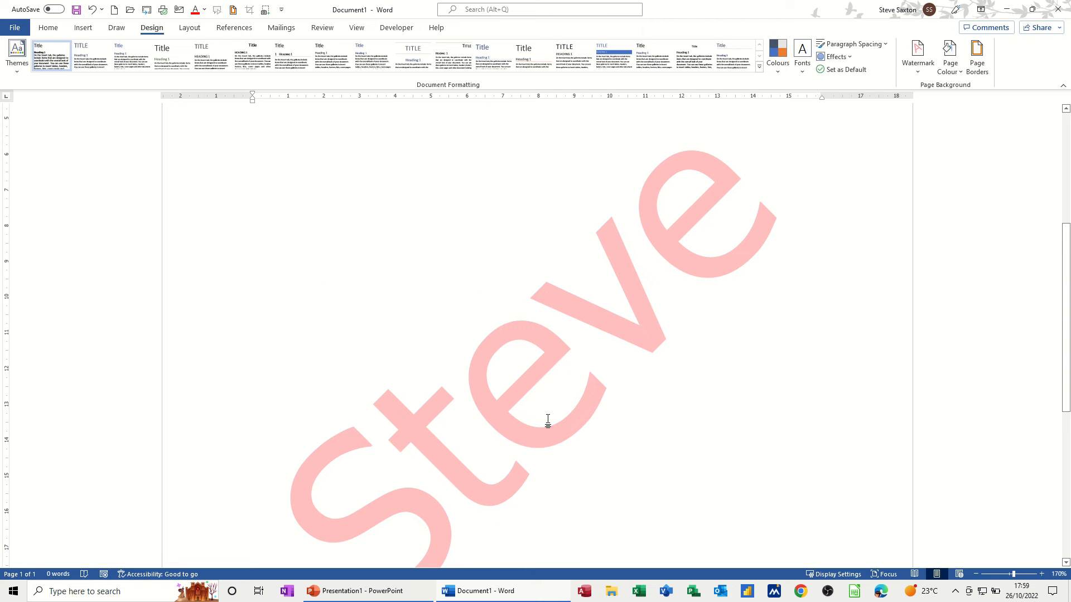
{"action": "mouse_move", "coordinate": [546, 321]}
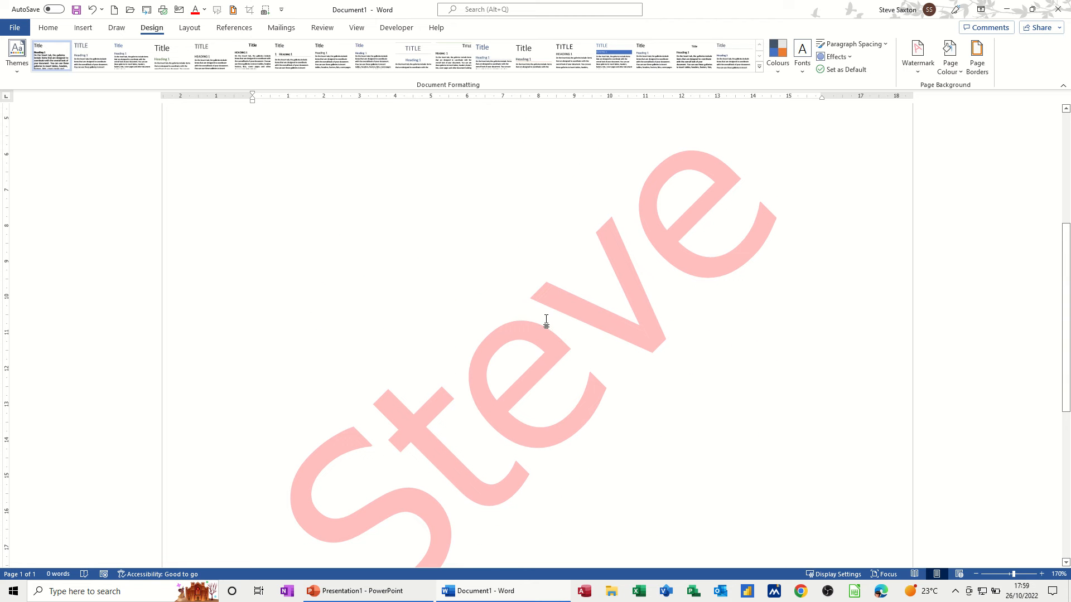
{"action": "mouse_move", "coordinate": [587, 225]}
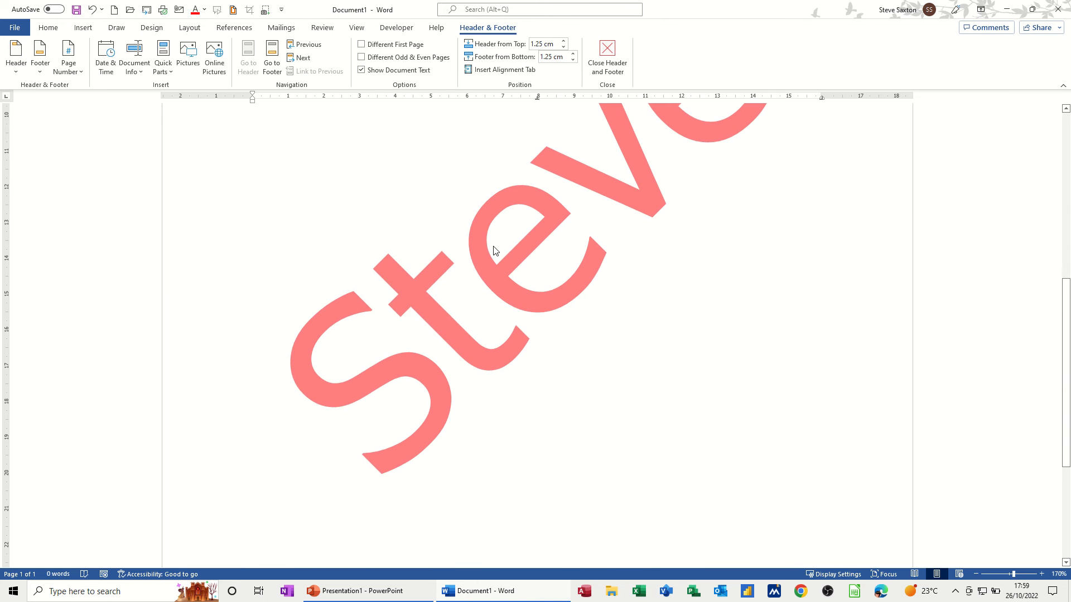
- Select the Steve watermark and open Insert > Quick Parts to reach AutoText
{"action": "left_click", "coordinate": [484, 235]}
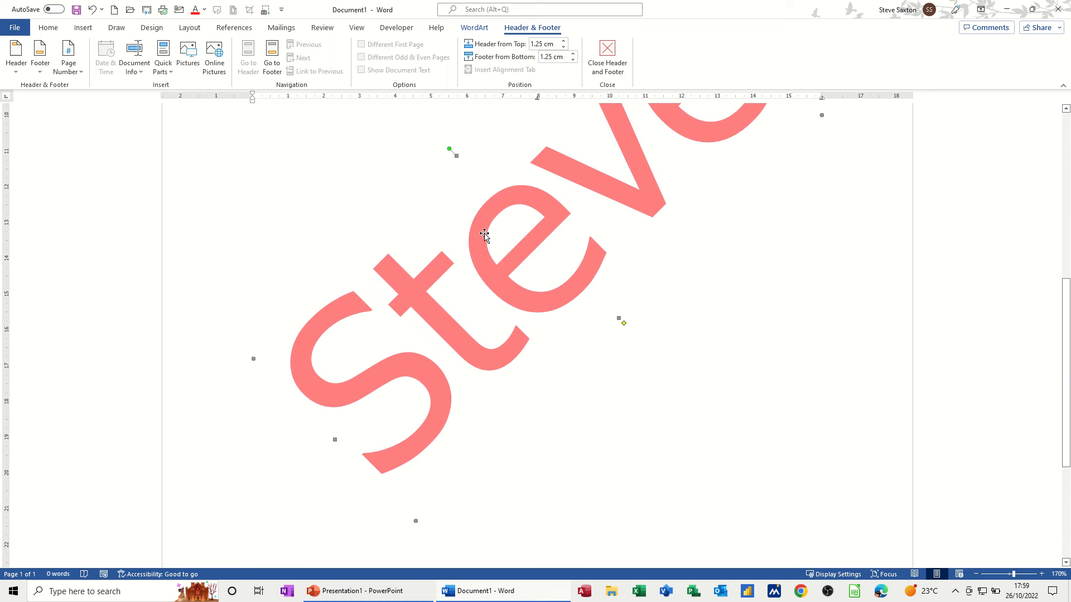
{"action": "left_click", "coordinate": [474, 27]}
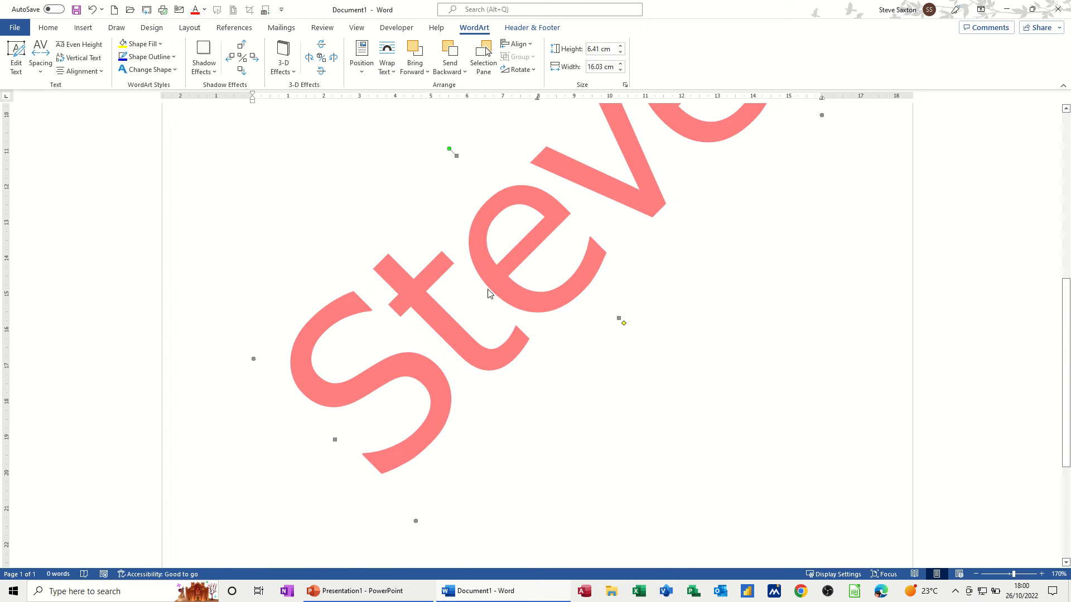
{"action": "mouse_move", "coordinate": [451, 154]}
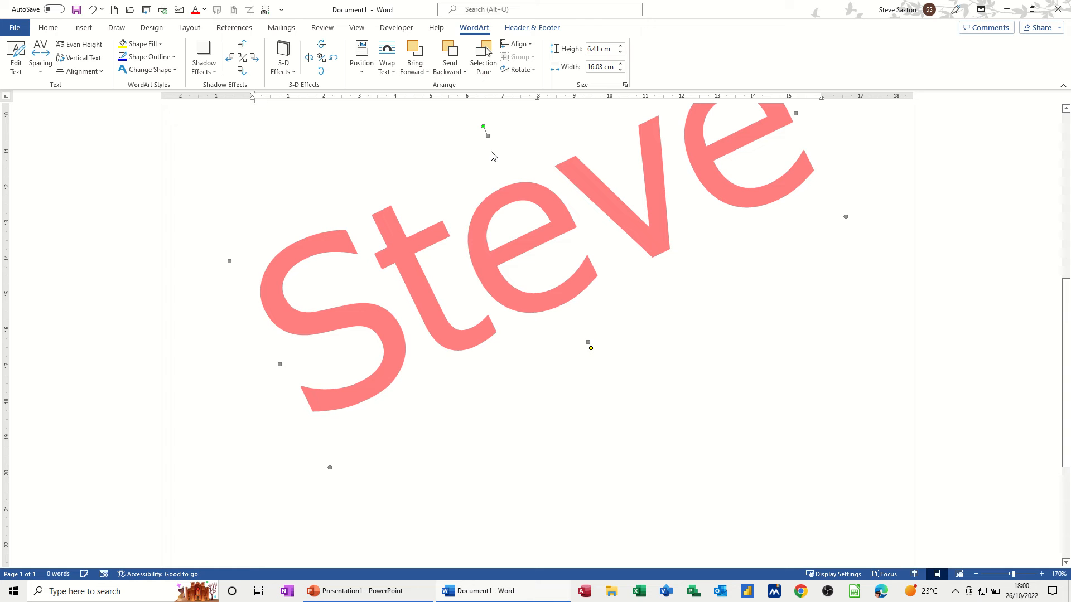
{"action": "left_click", "coordinate": [532, 27]}
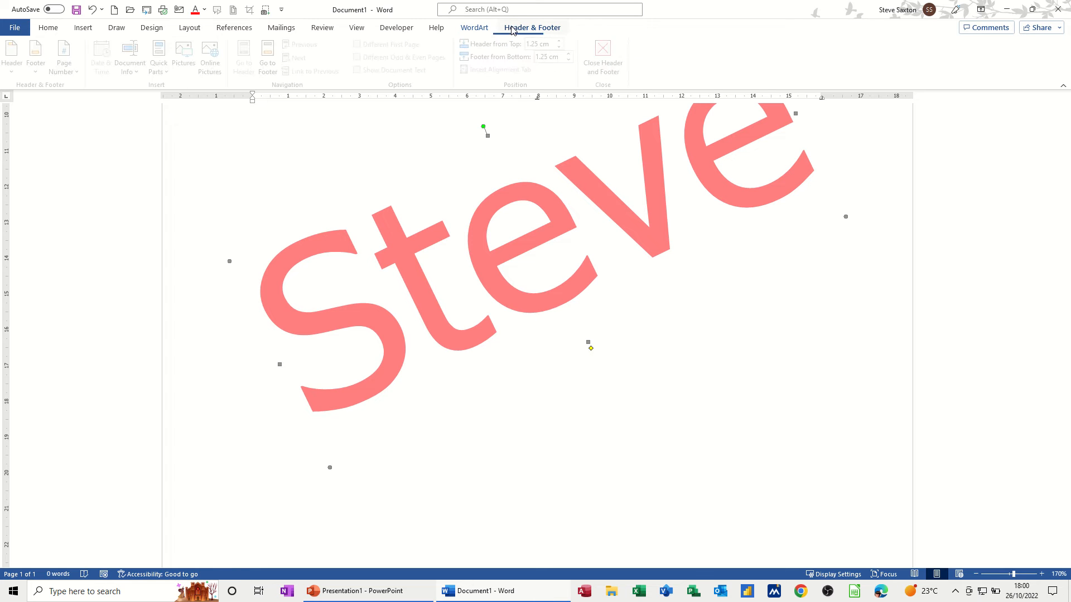
{"action": "left_click", "coordinate": [532, 27]}
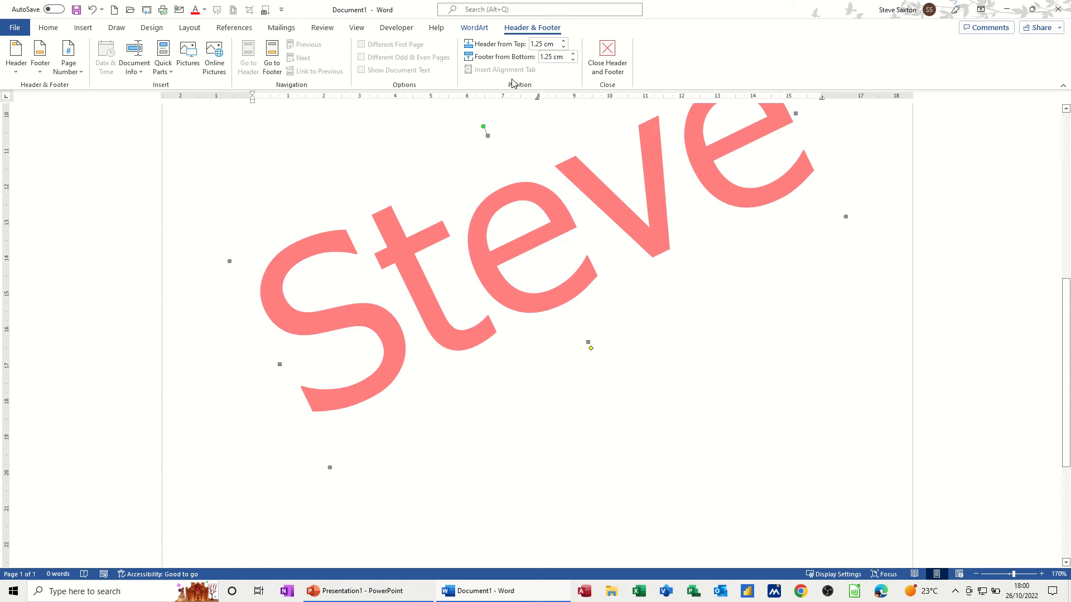
{"action": "mouse_move", "coordinate": [365, 244]}
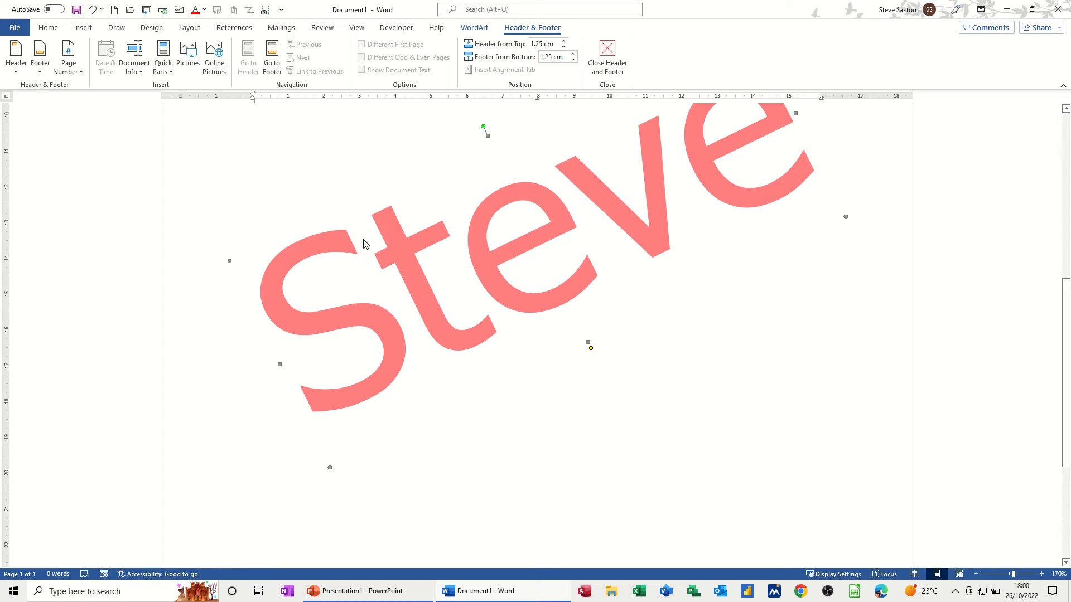
{"action": "mouse_move", "coordinate": [327, 247]}
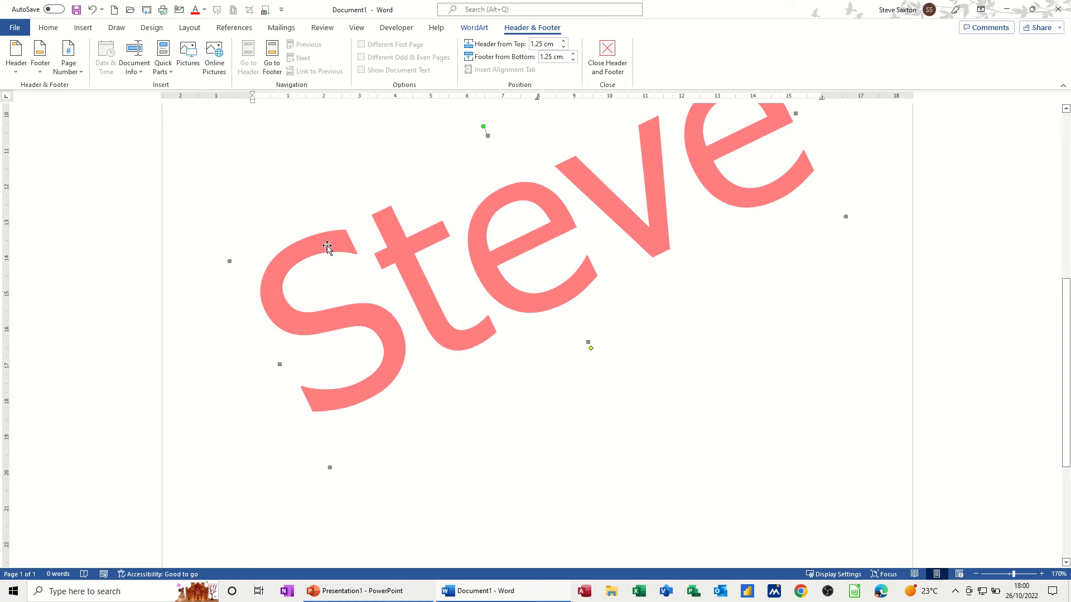
{"action": "mouse_move", "coordinate": [527, 230]}
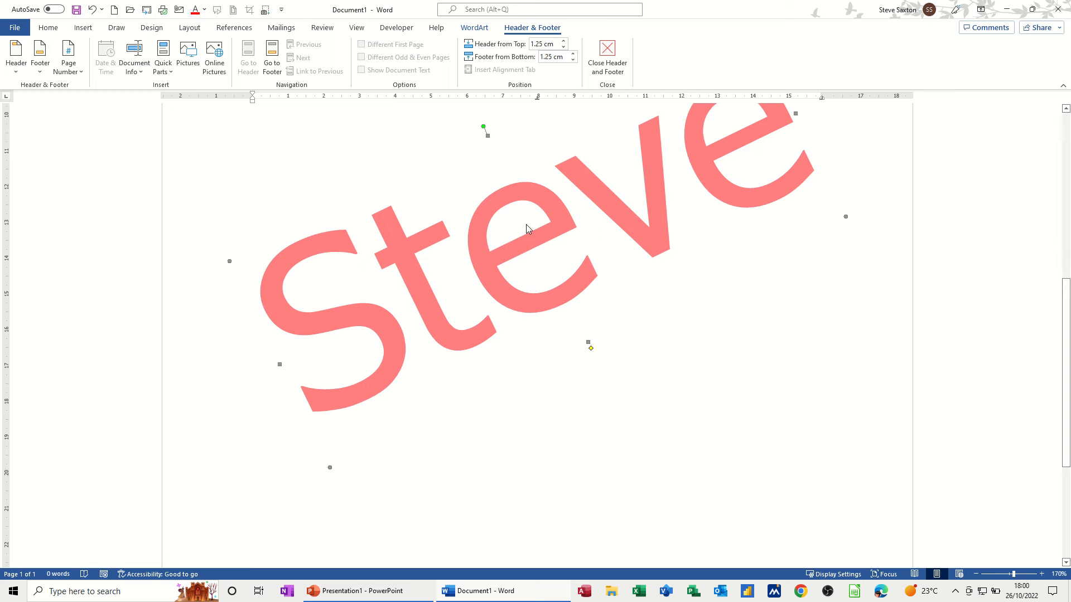
{"action": "mouse_move", "coordinate": [522, 234]}
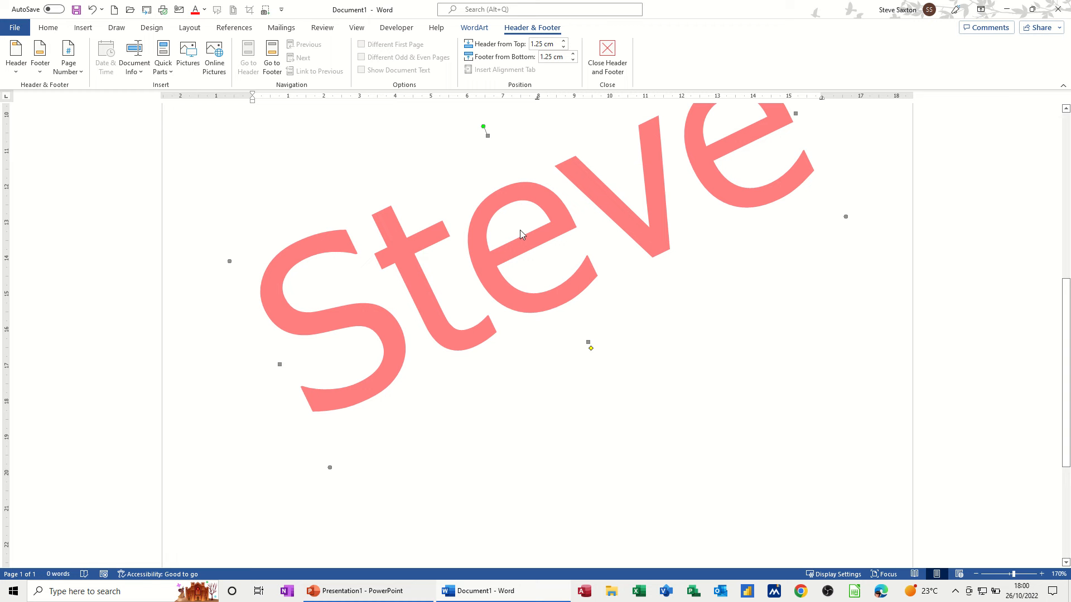
{"action": "mouse_move", "coordinate": [432, 198]}
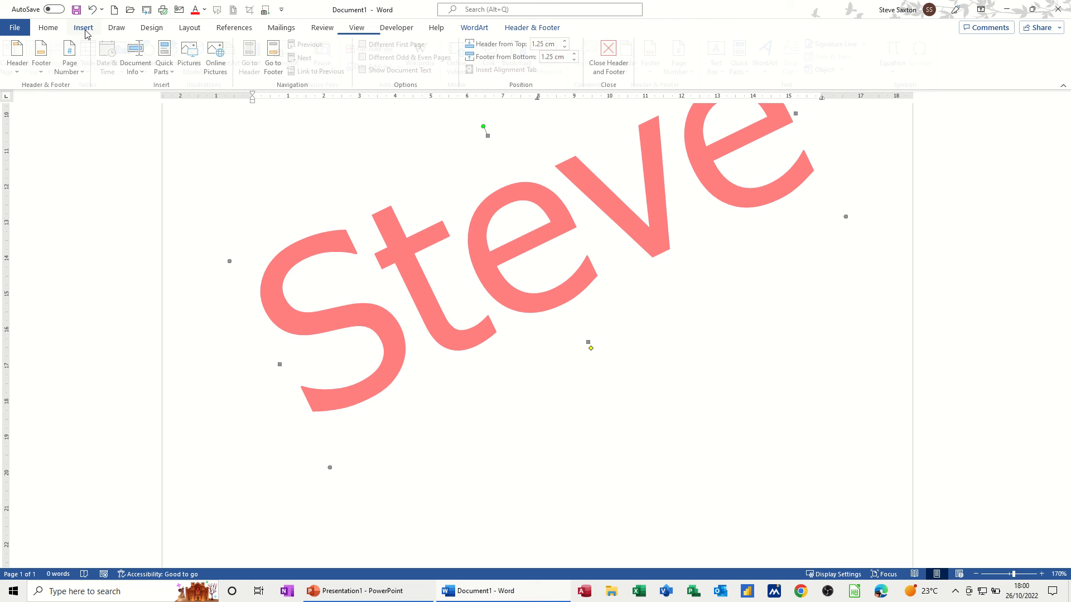
{"action": "left_click", "coordinate": [82, 27]}
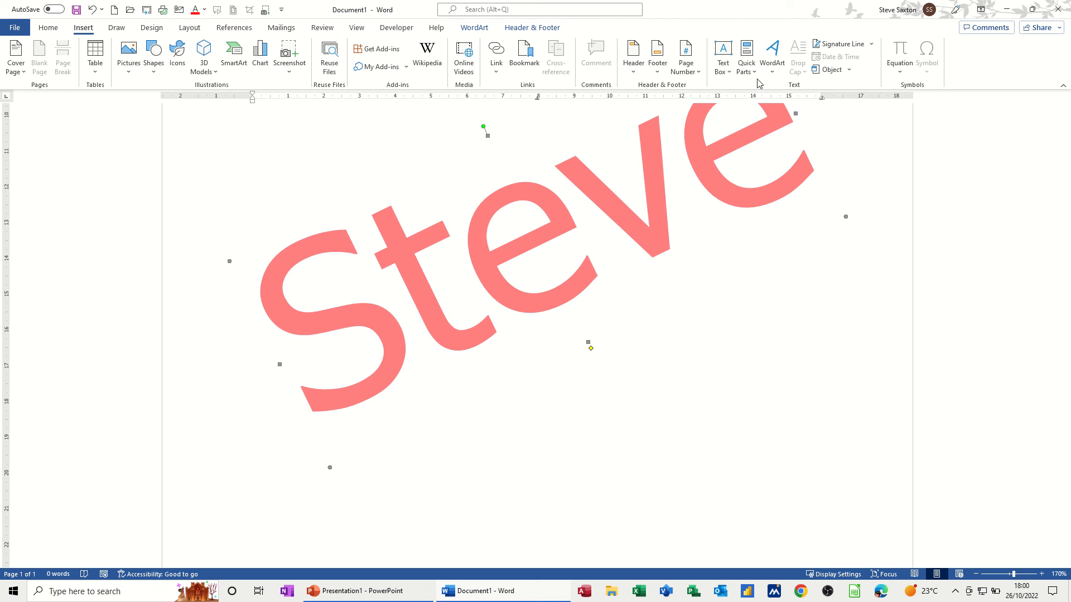
{"action": "left_click", "coordinate": [746, 56]}
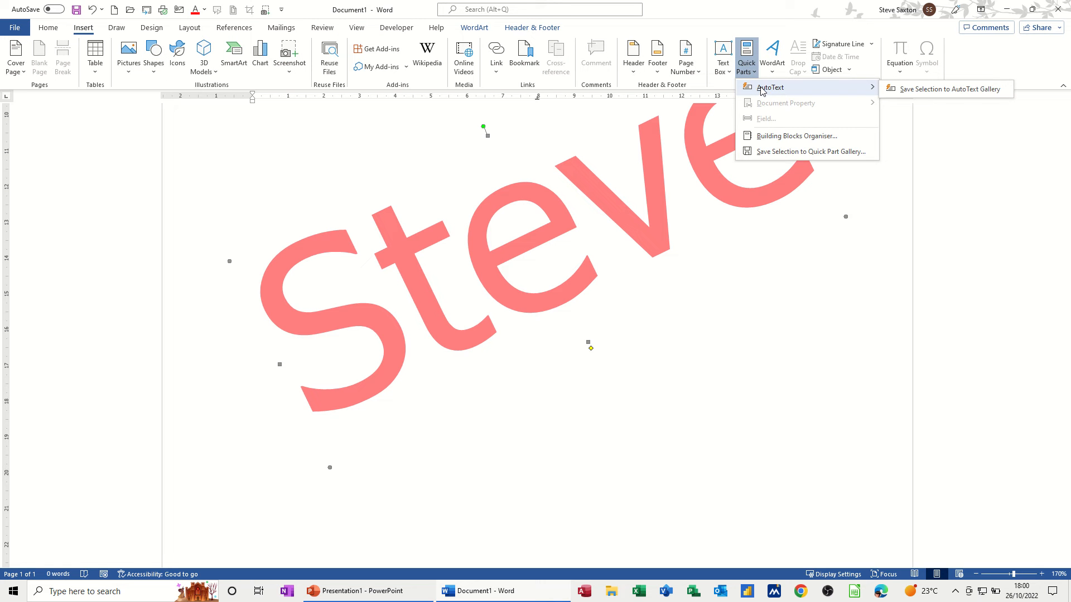
{"action": "mouse_move", "coordinate": [944, 88]}
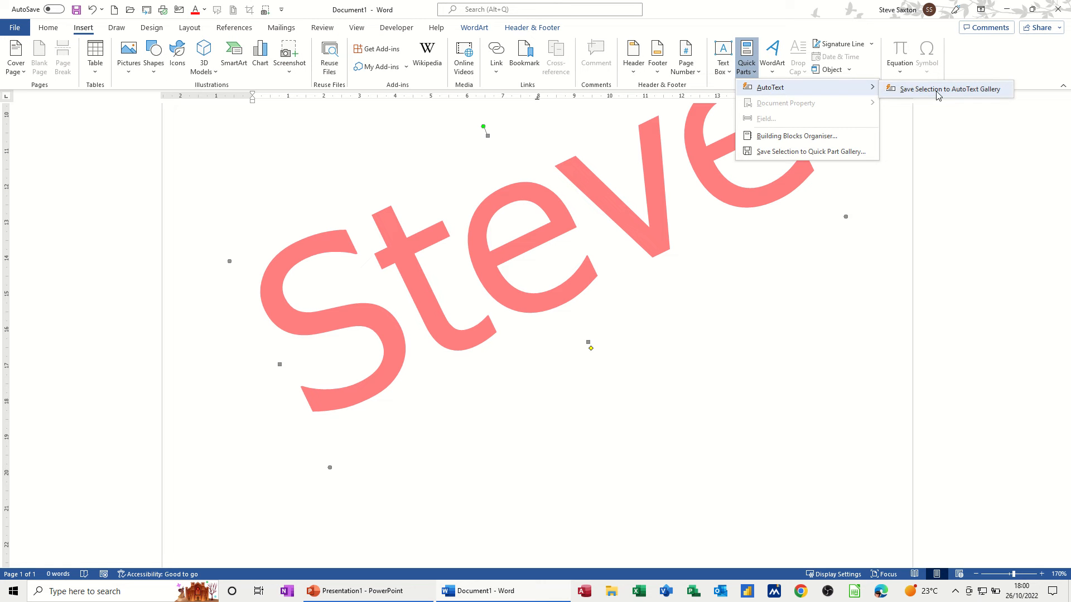
- Save the selection to the AutoText gallery as 'water' in the General category
{"action": "left_click", "coordinate": [951, 88]}
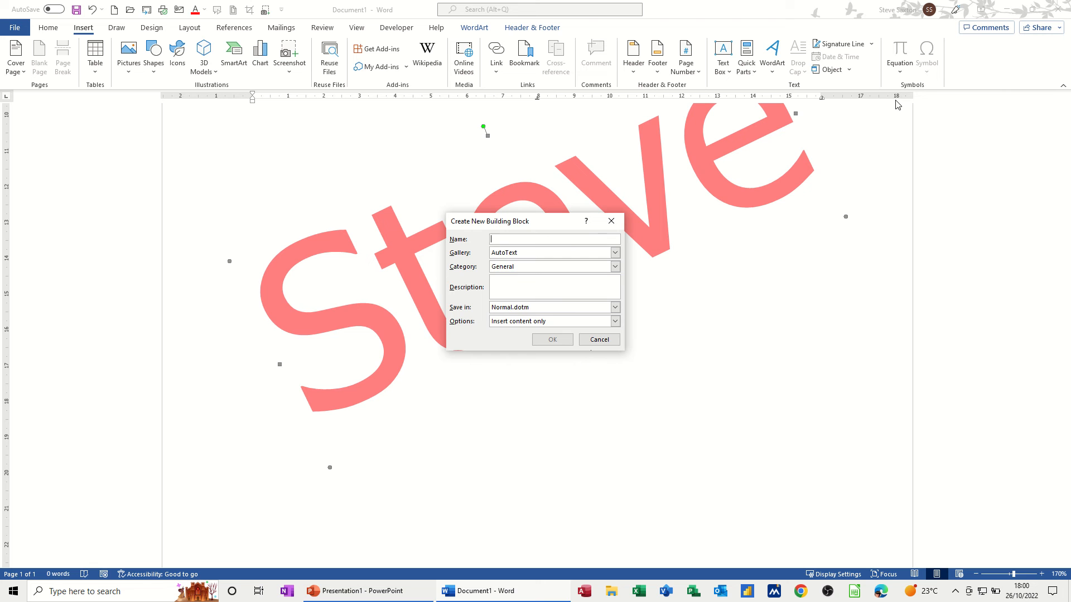
{"action": "mouse_move", "coordinate": [757, 326]}
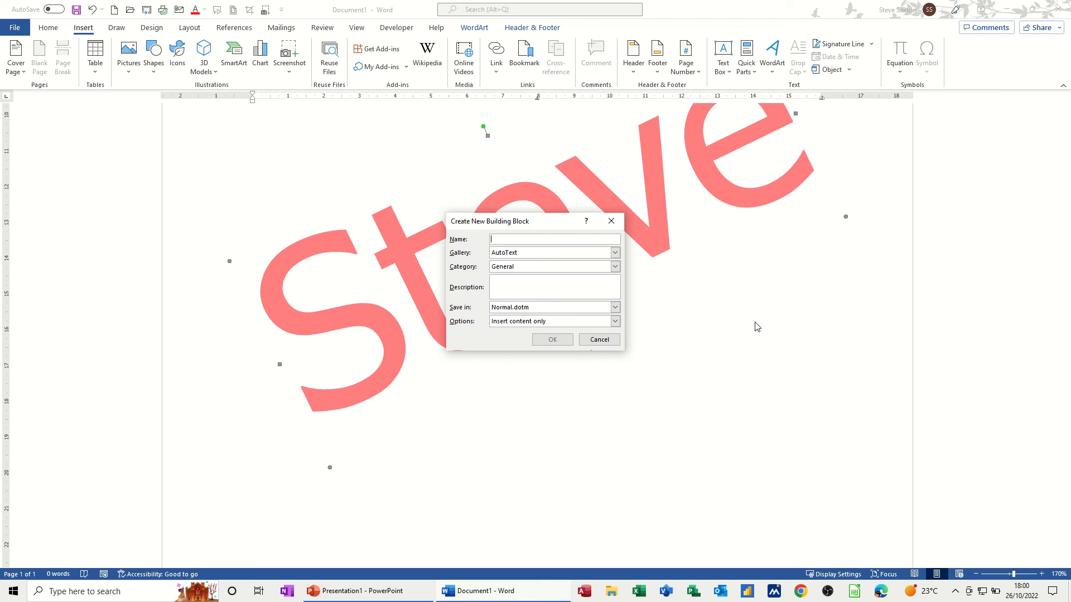
{"action": "type", "text": "wate"}
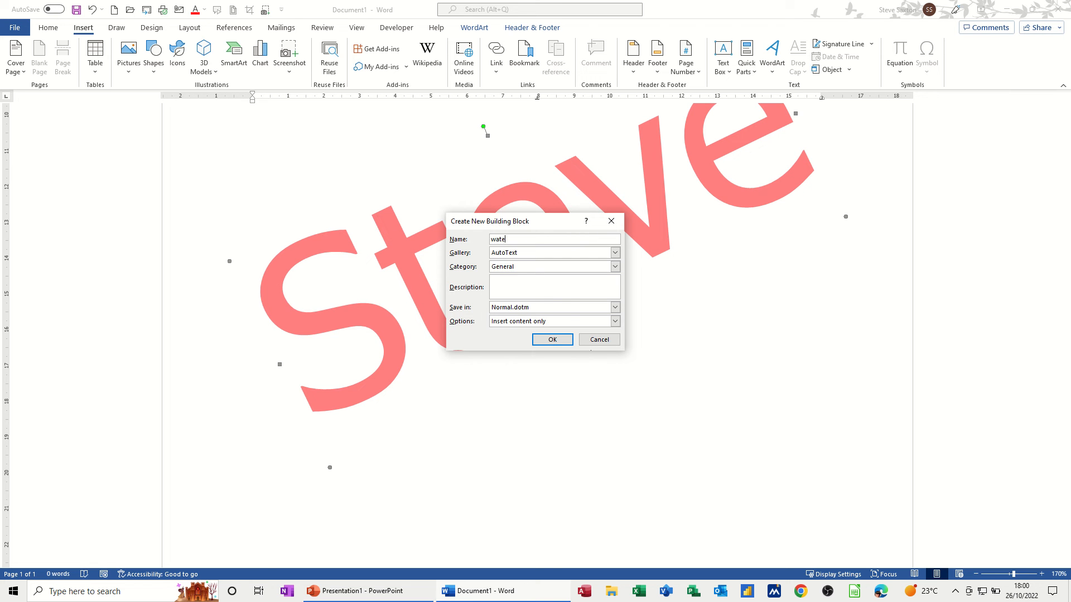
{"action": "type", "text": "r"}
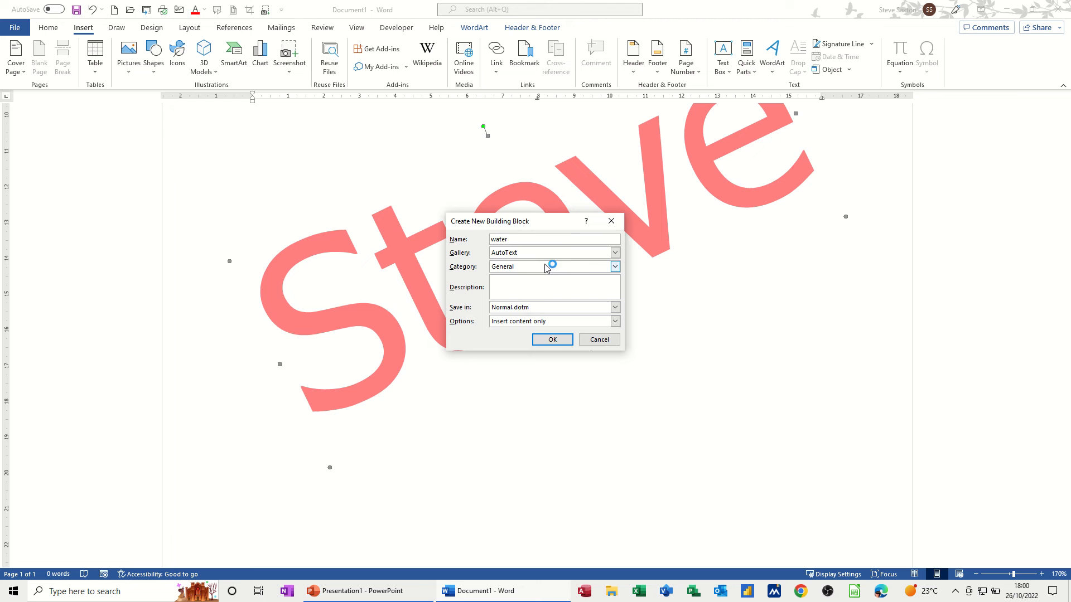
{"action": "mouse_move", "coordinate": [502, 280]}
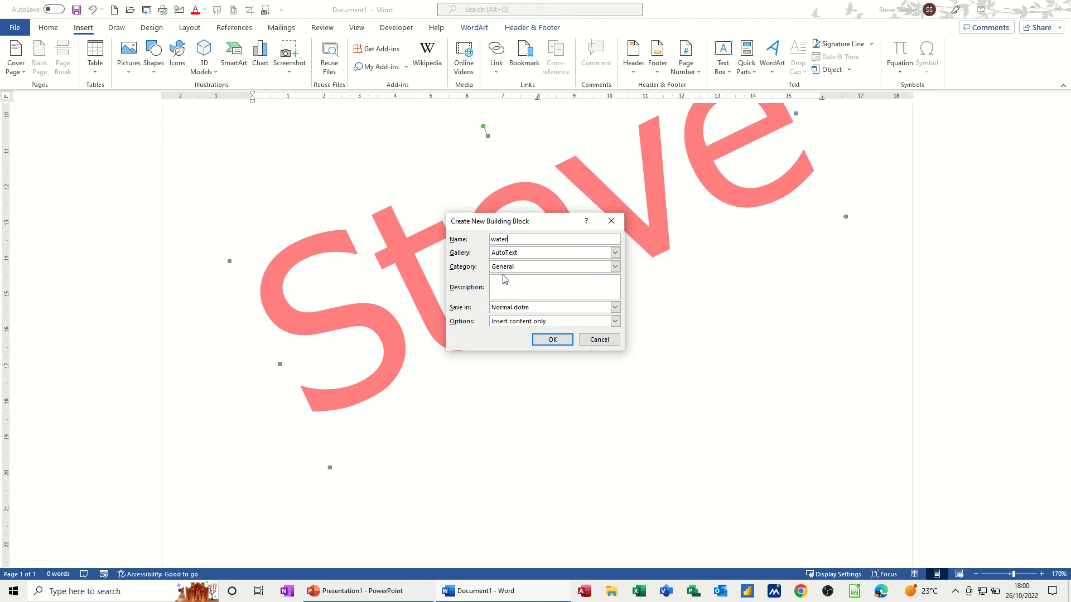
{"action": "left_click", "coordinate": [614, 267]}
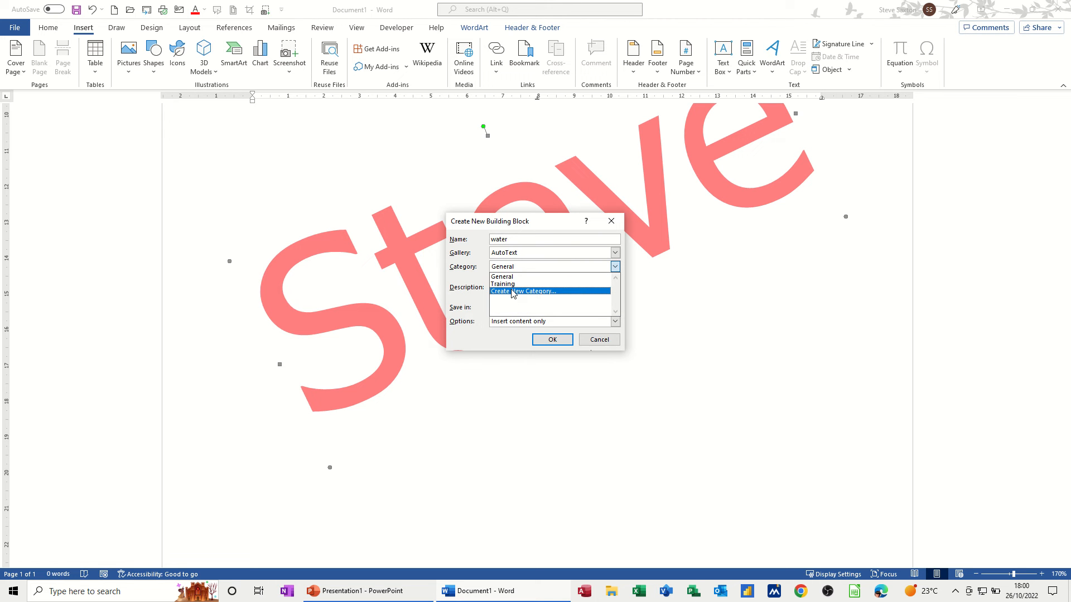
{"action": "left_click", "coordinate": [519, 276]}
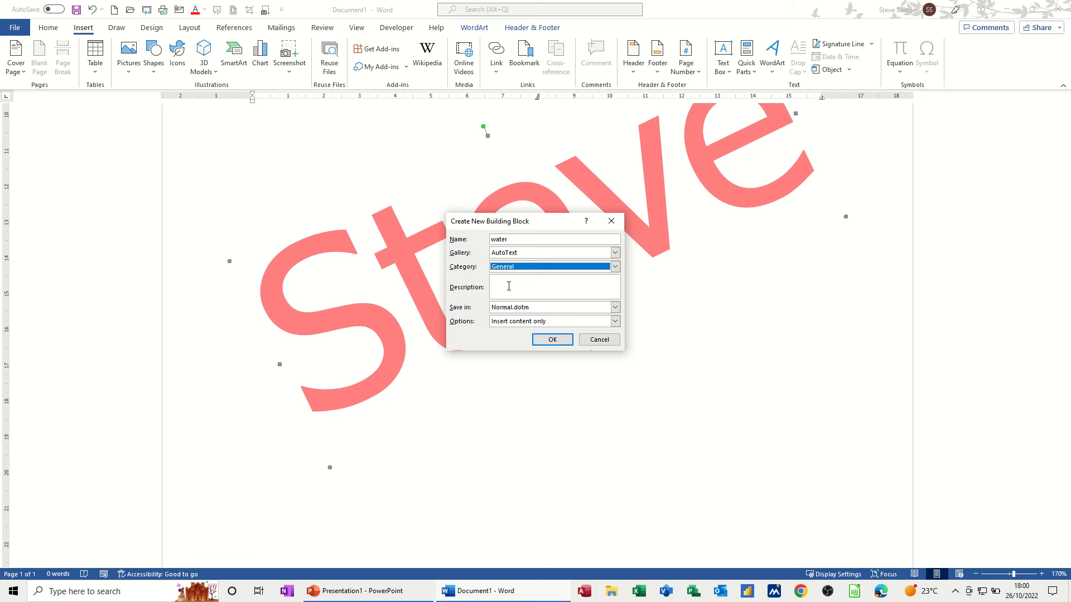
{"action": "mouse_move", "coordinate": [593, 182]}
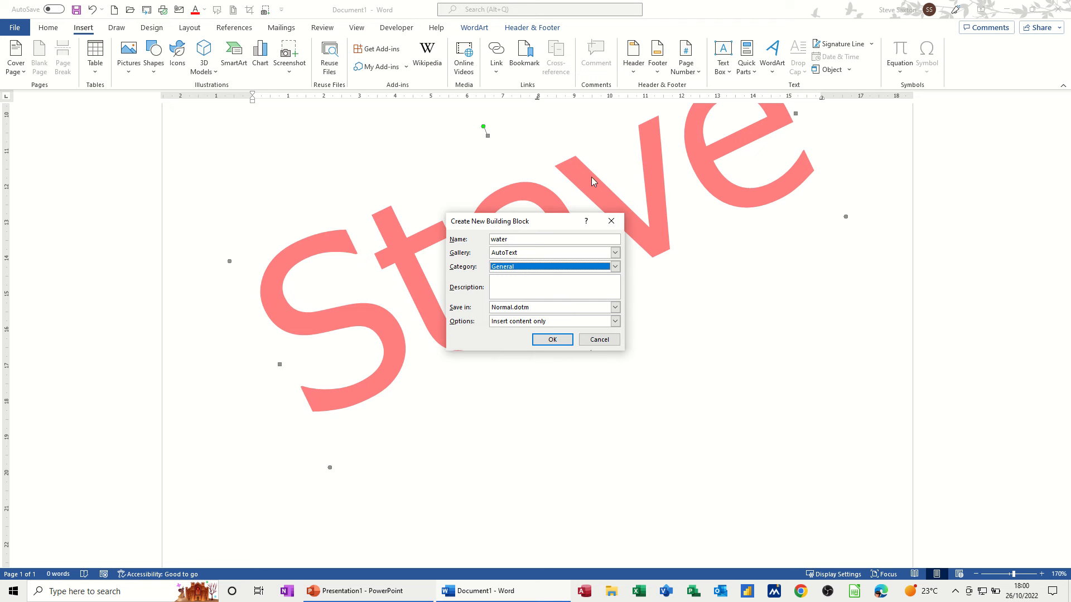
{"action": "mouse_move", "coordinate": [344, 346]}
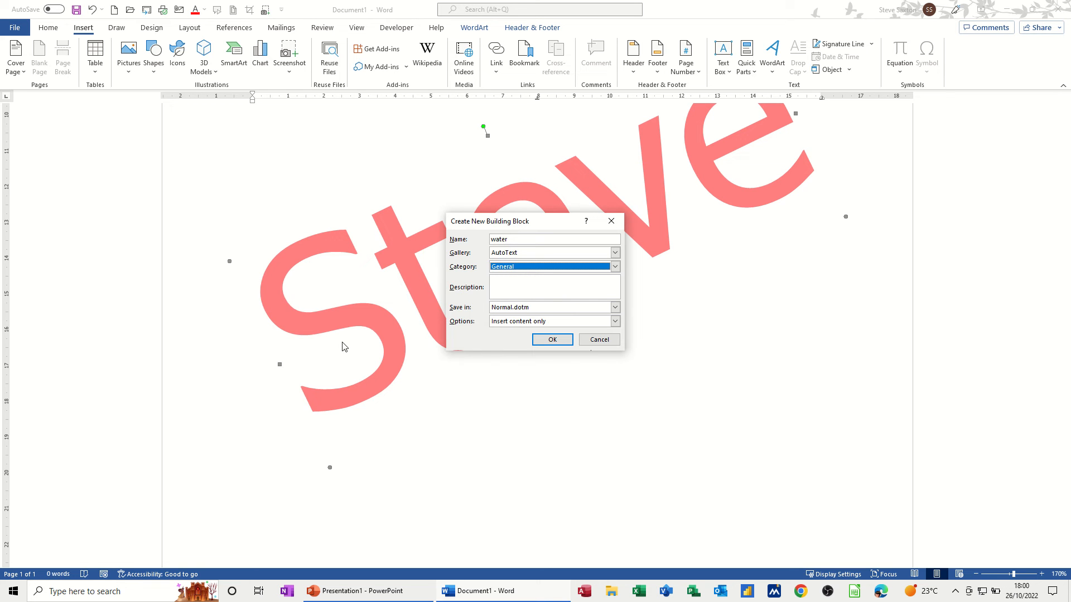
{"action": "mouse_move", "coordinate": [454, 356]}
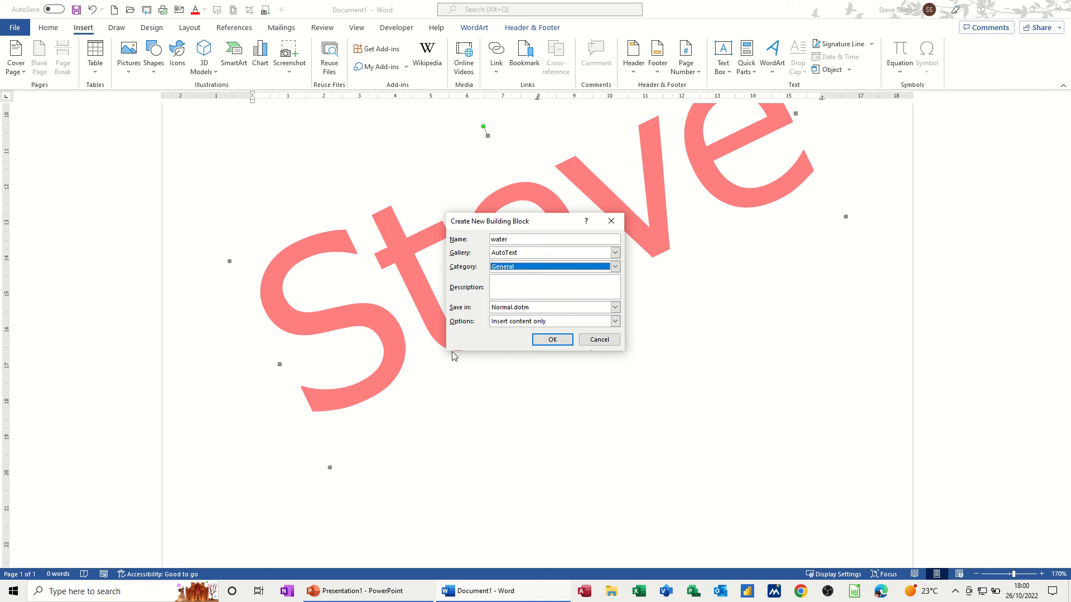
{"action": "mouse_move", "coordinate": [519, 371]}
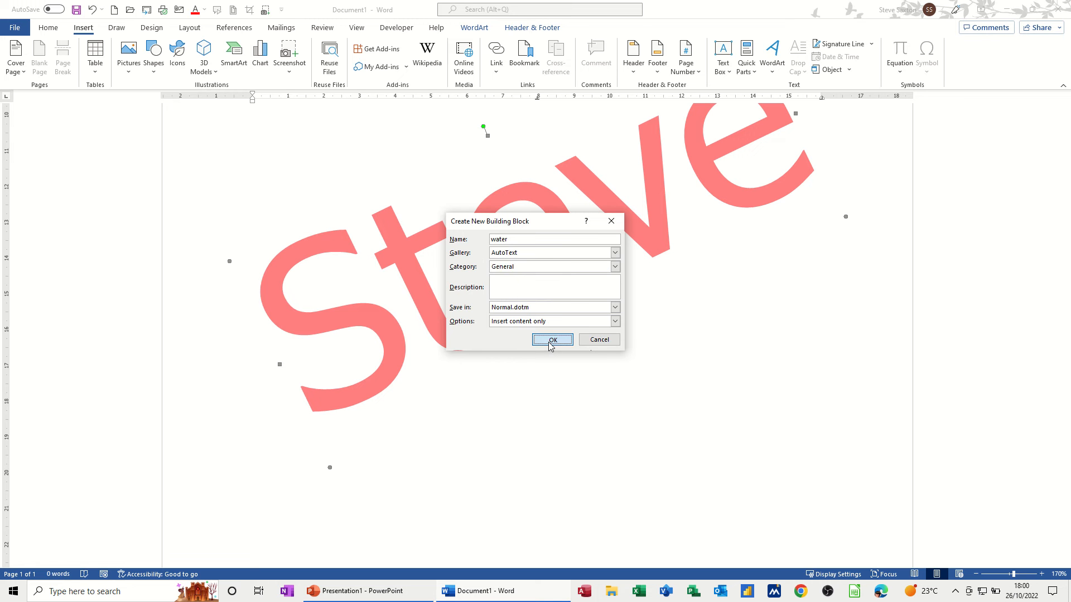
{"action": "left_click", "coordinate": [551, 339]}
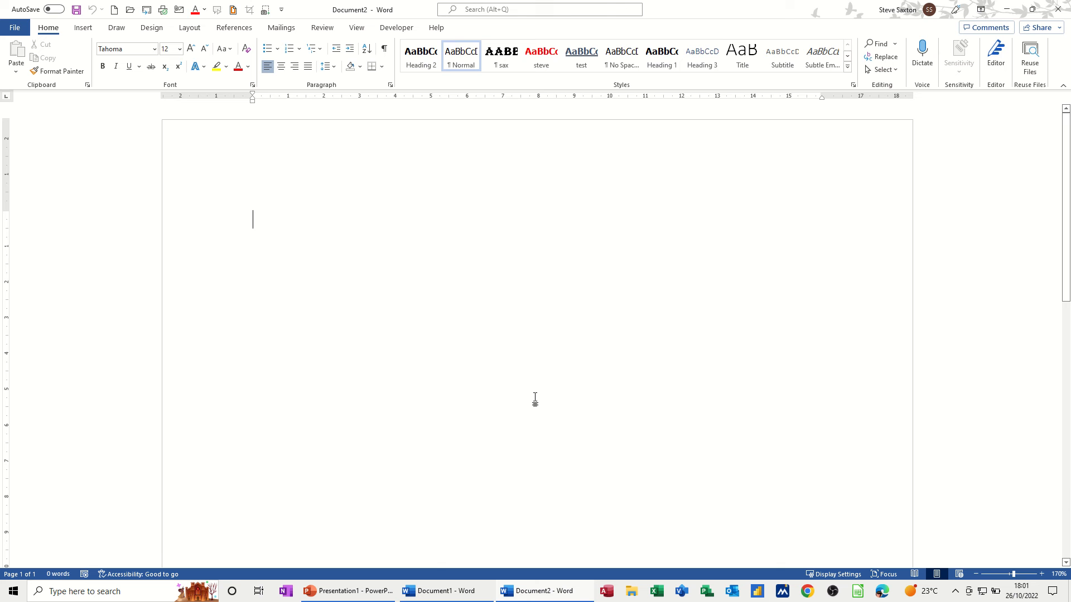
- Type 'water' in the new document to insert the Steve watermark AutoText
{"action": "type", "text": "wate"}
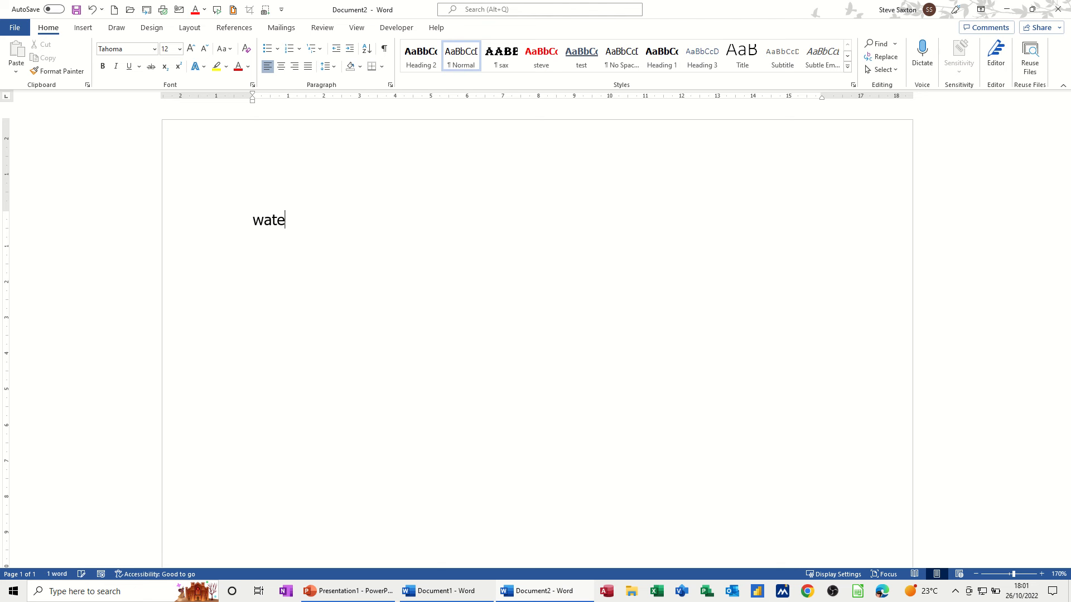
{"action": "type", "text": "r"}
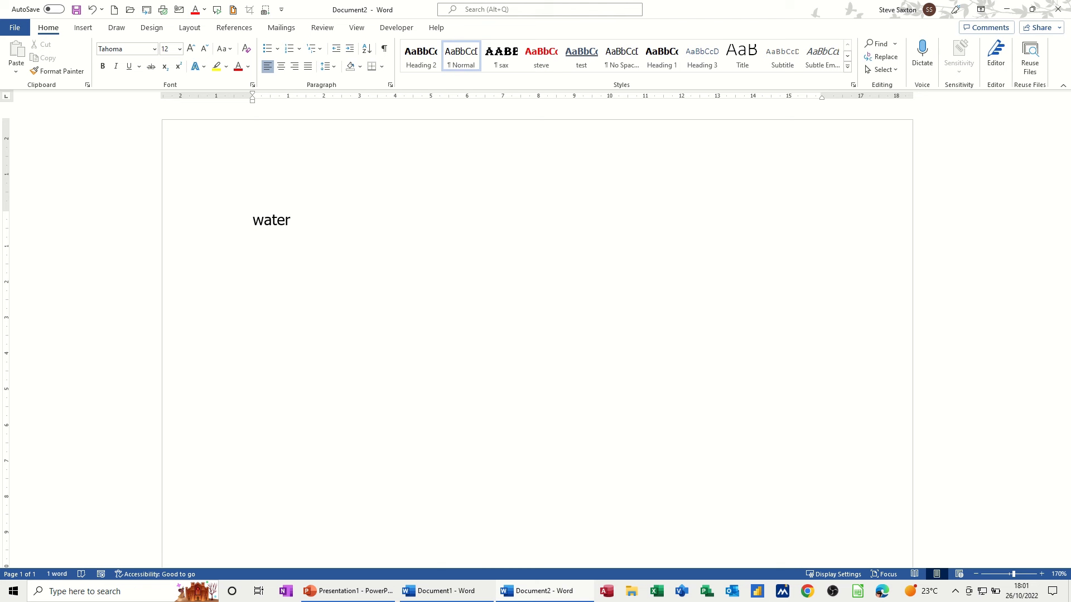
{"action": "left_click", "coordinate": [290, 220]}
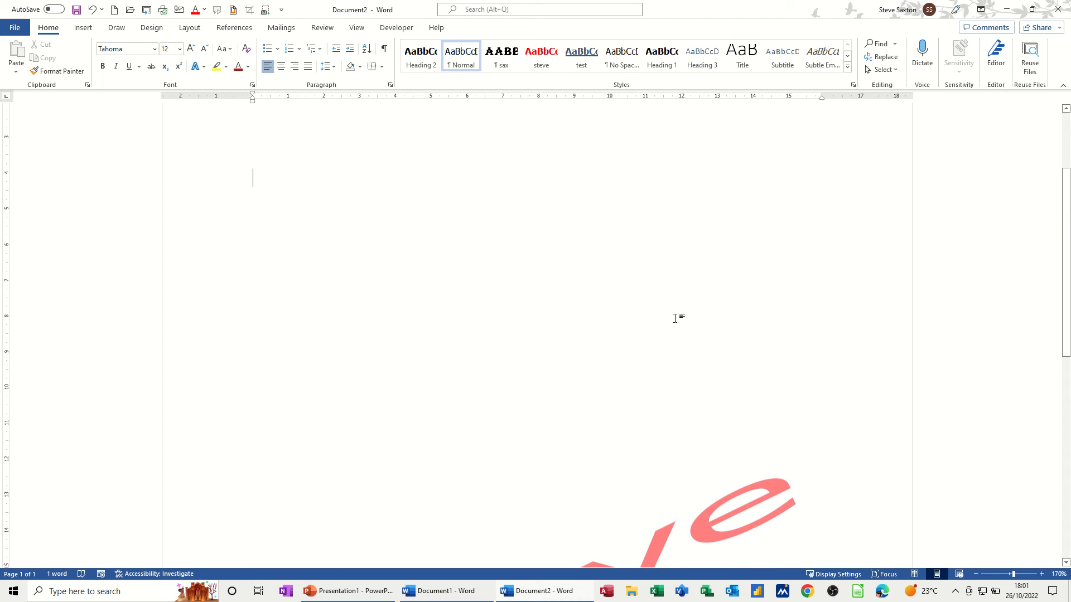
- Zoom out to view the whole page and add the 'intro' football text
{"action": "scroll", "scroll_direction": "up", "scroll_amount": 3}
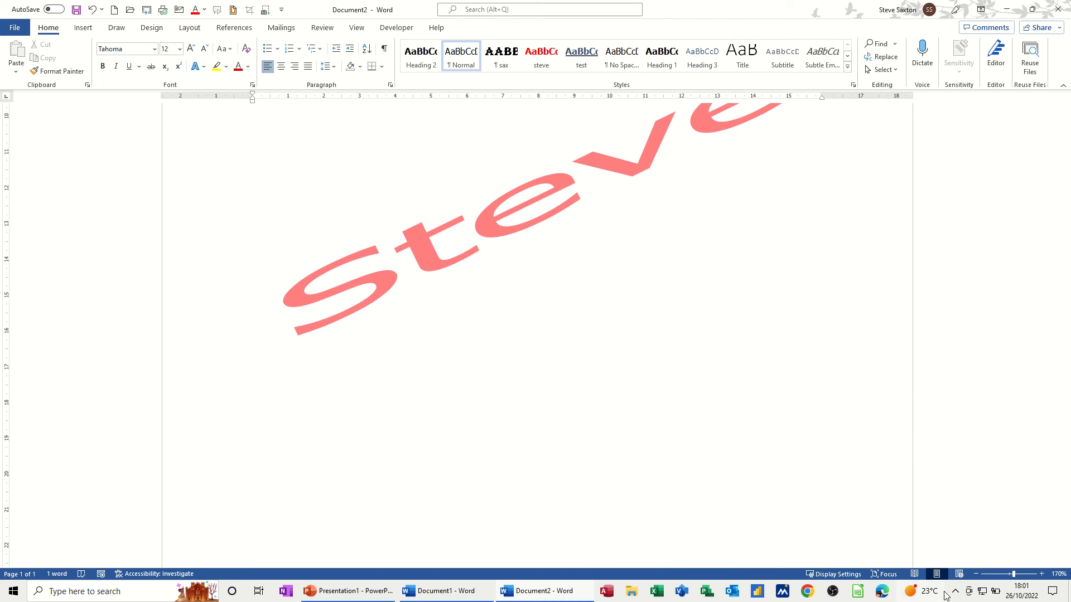
{"action": "left_click", "coordinate": [974, 574]}
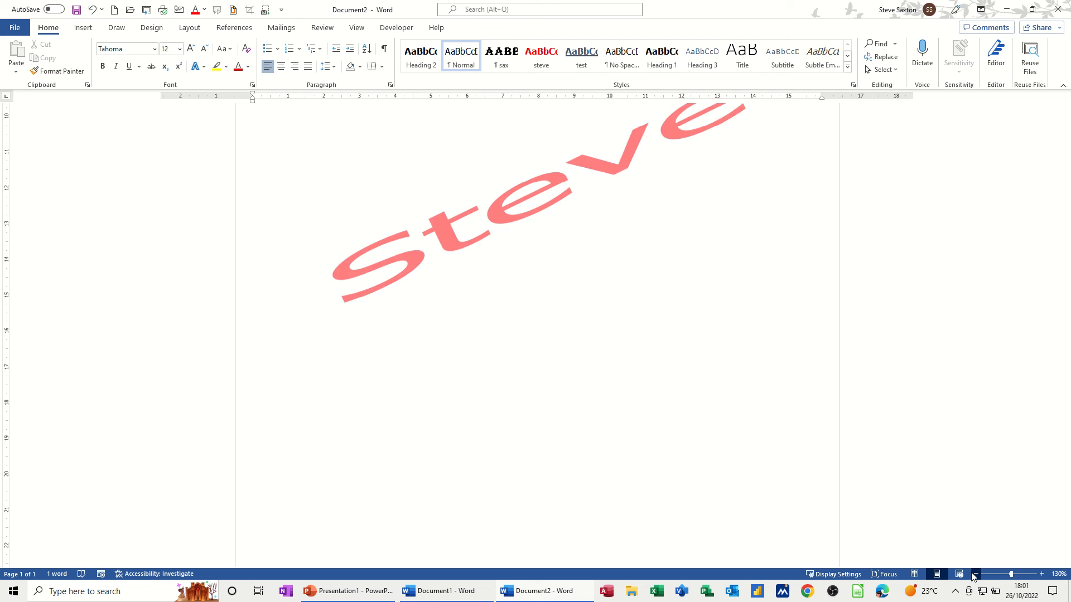
{"action": "left_click", "coordinate": [974, 574]}
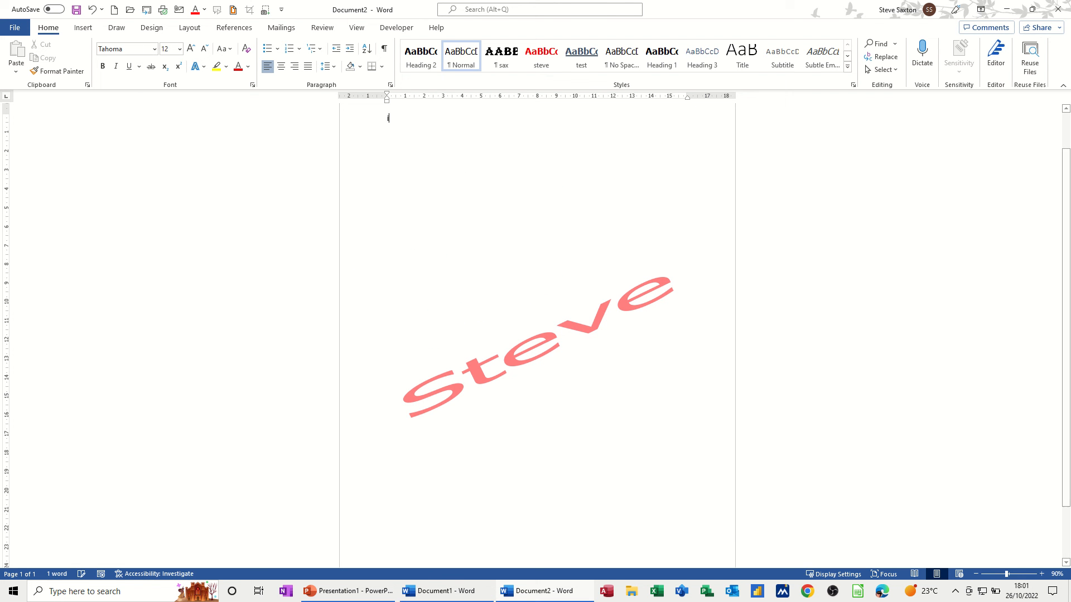
{"action": "type", "text": "introubled by Peter Lorimer’s fiendish"}
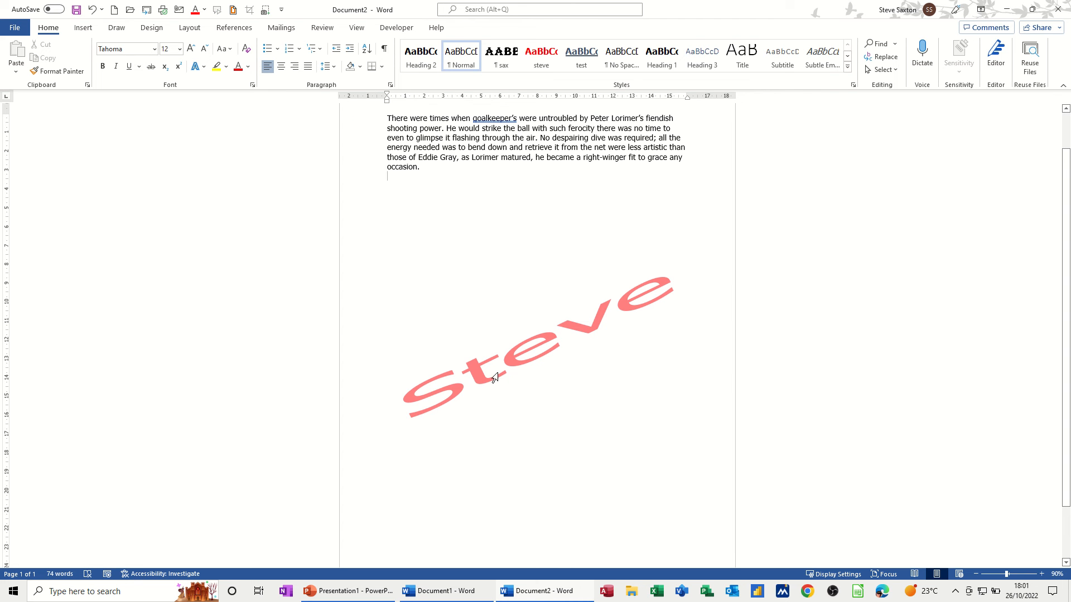
{"action": "mouse_move", "coordinate": [457, 176]}
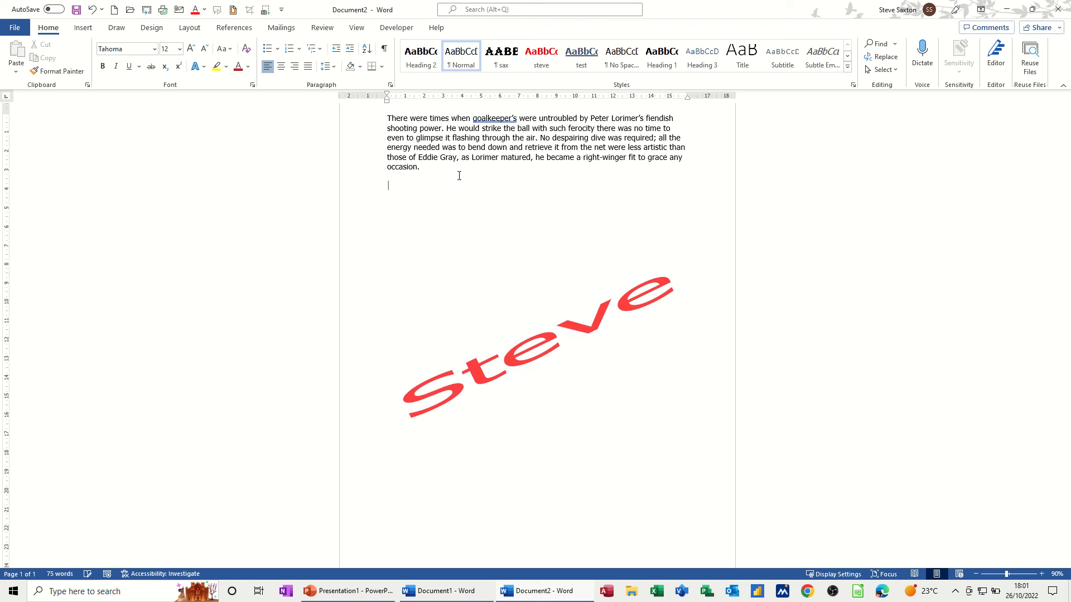
{"action": "mouse_move", "coordinate": [582, 349]}
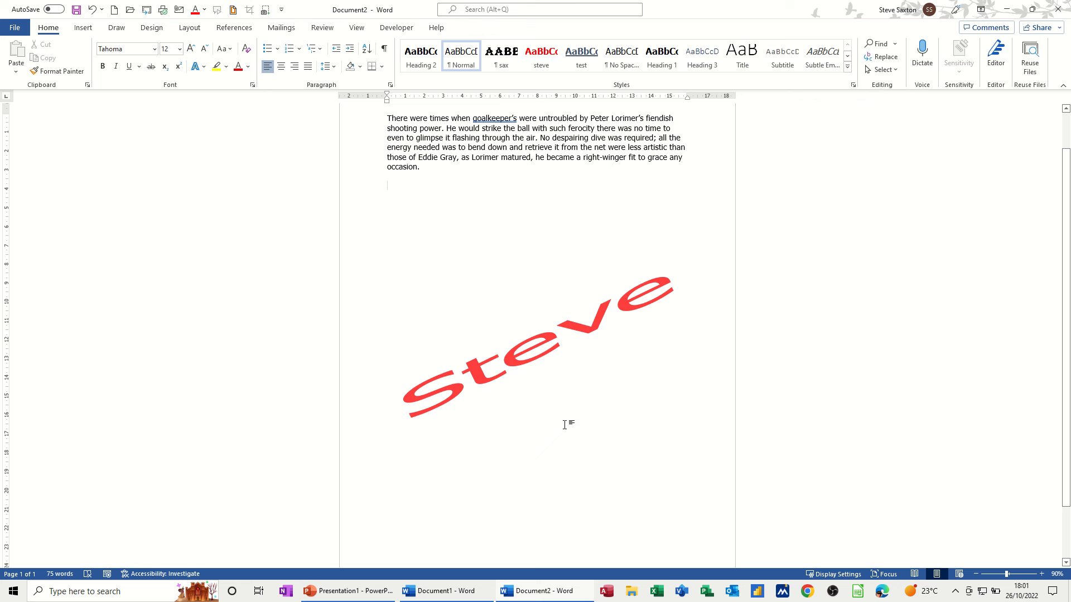
{"action": "mouse_move", "coordinate": [511, 270]}
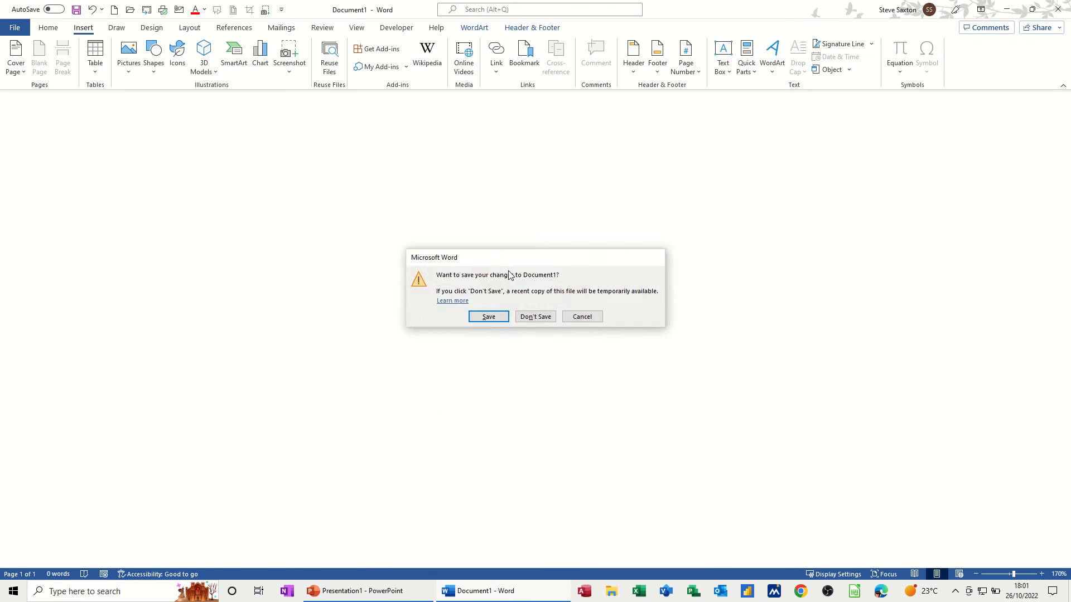
- Discard Document1's changes and type 'water' in the new blank document
{"action": "left_click", "coordinate": [535, 316]}
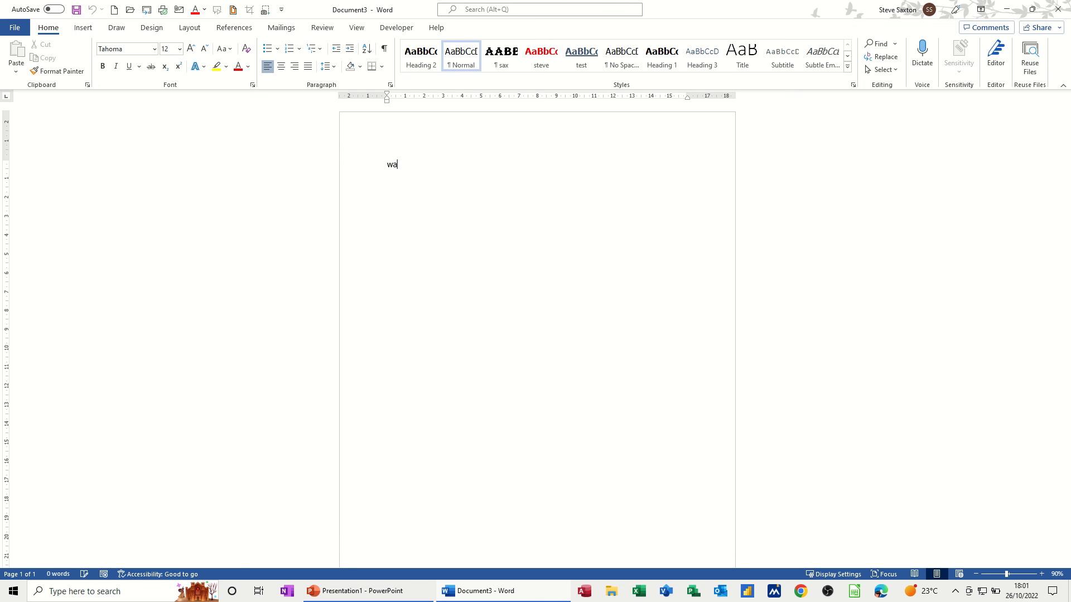
{"action": "type", "text": "ter"}
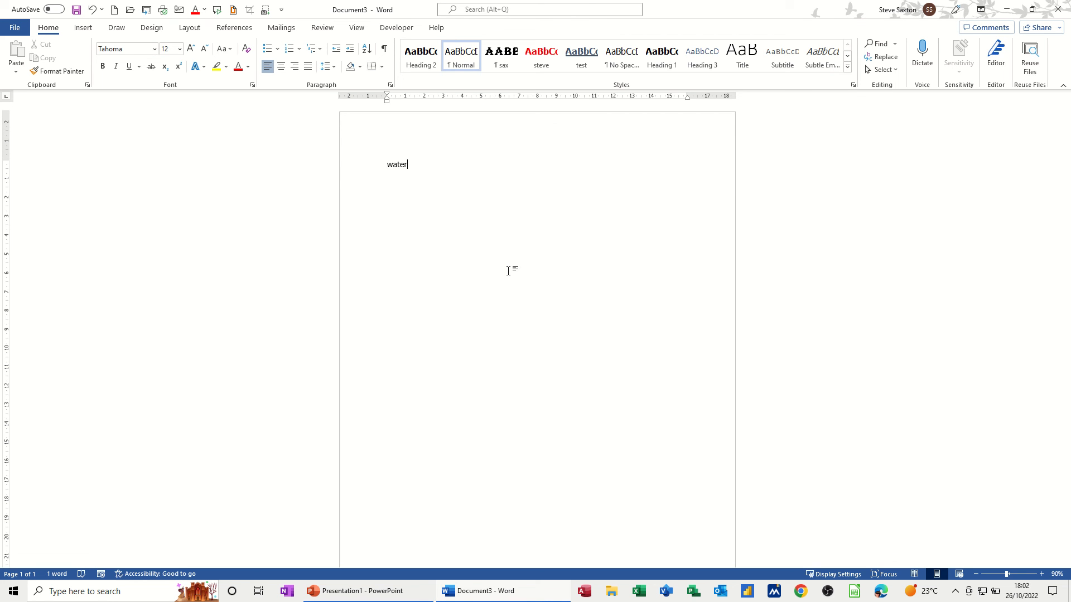
{"action": "mouse_move", "coordinate": [444, 221]}
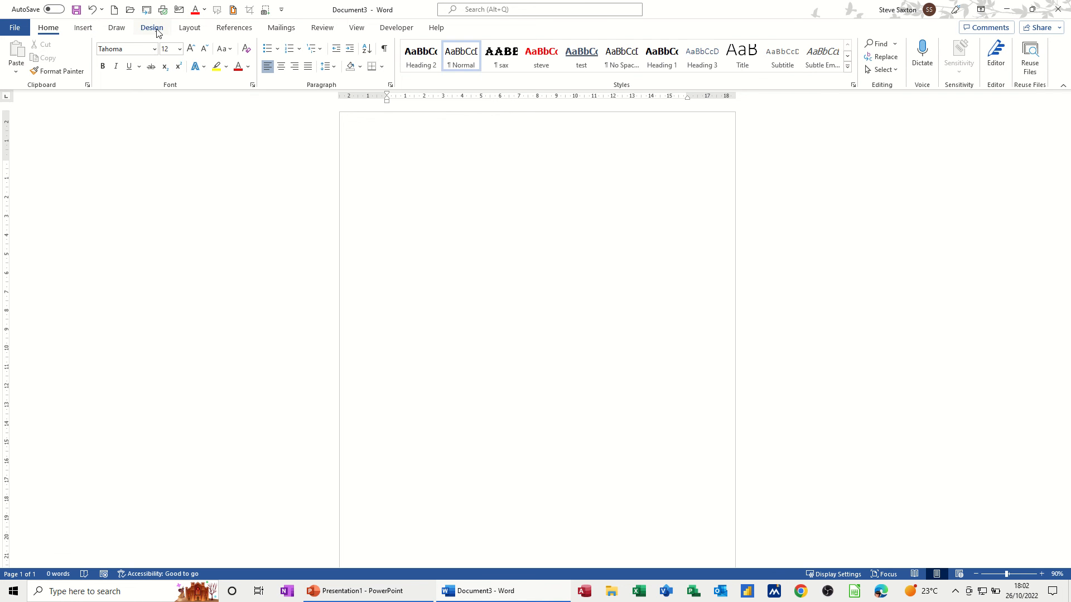
- Apply a washed-out red apple picture watermark found through Bing image search
{"action": "left_click", "coordinate": [916, 55]}
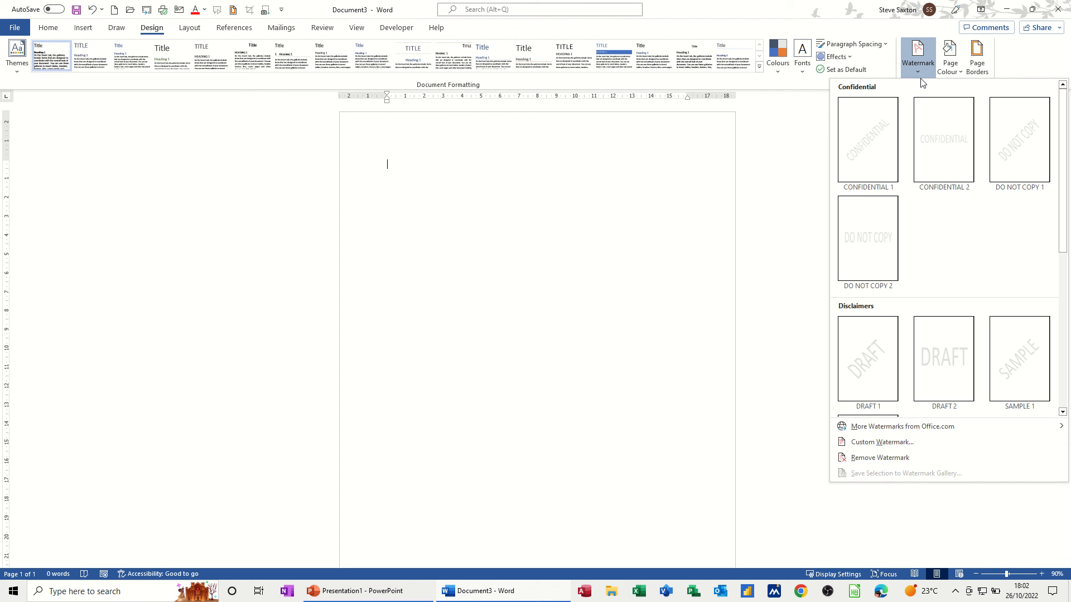
{"action": "mouse_move", "coordinate": [881, 442]}
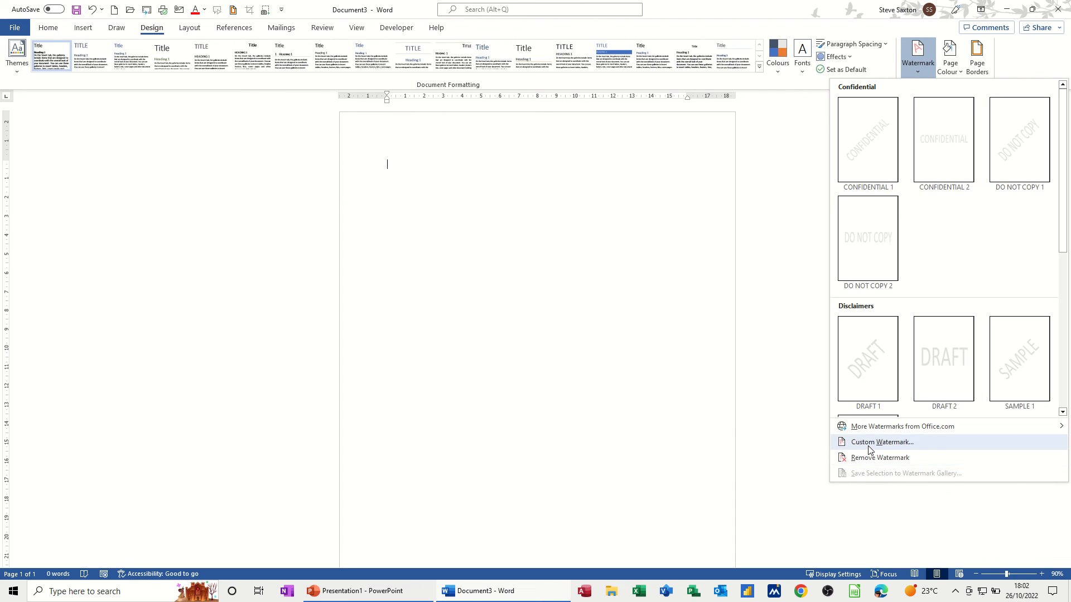
{"action": "left_click", "coordinate": [881, 442]}
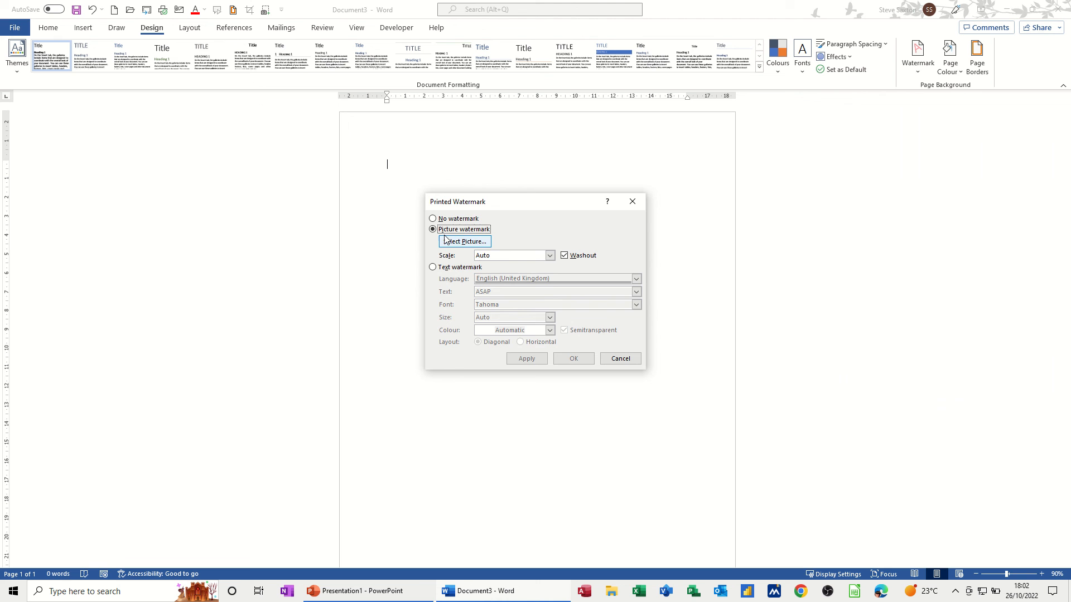
{"action": "left_click", "coordinate": [463, 241]}
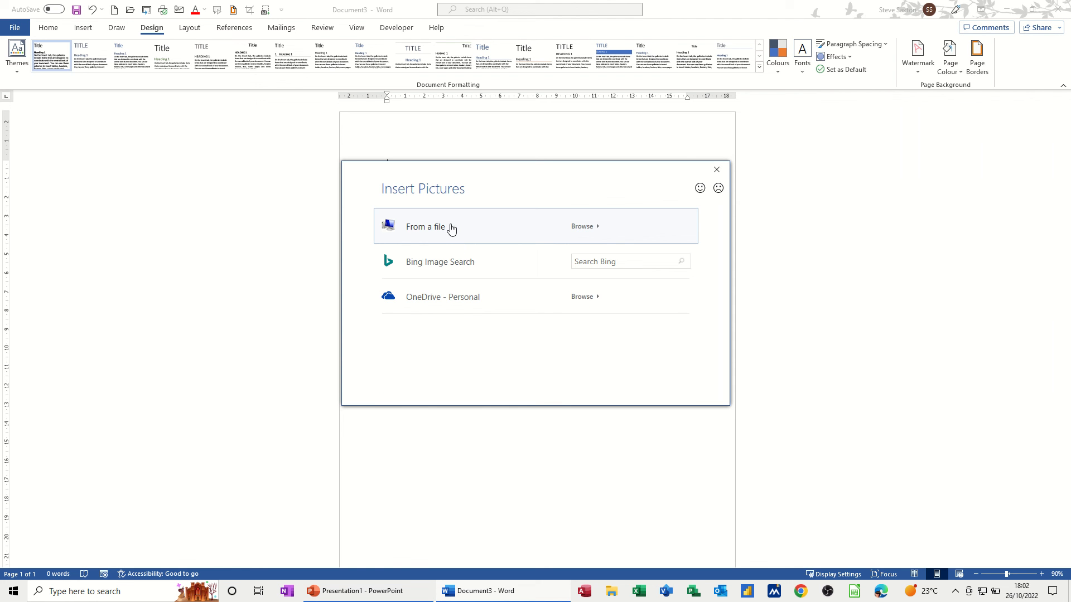
{"action": "mouse_move", "coordinate": [434, 267]}
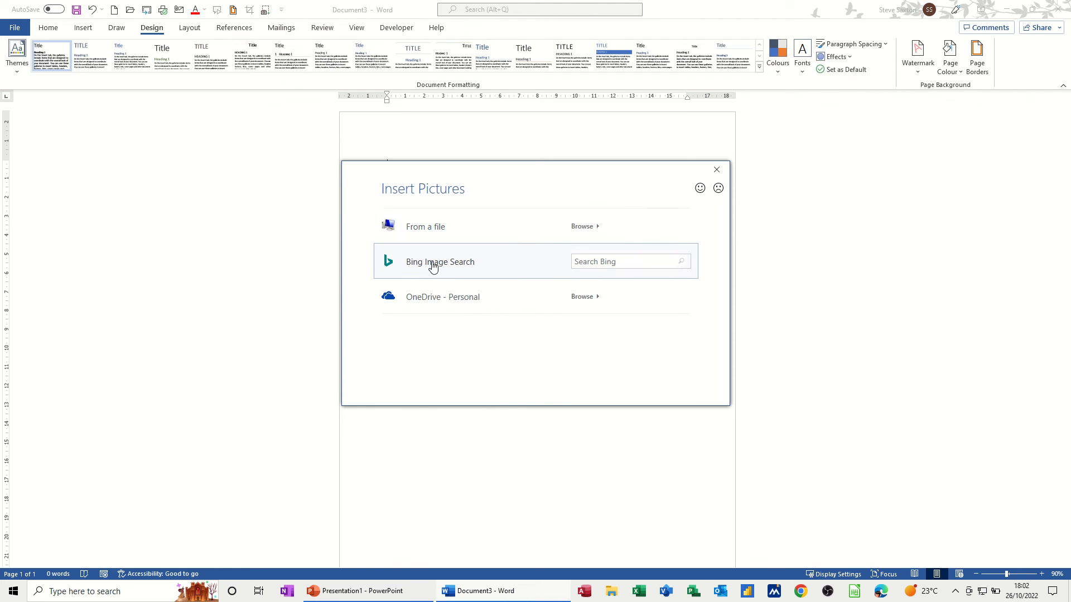
{"action": "left_click", "coordinate": [440, 261]}
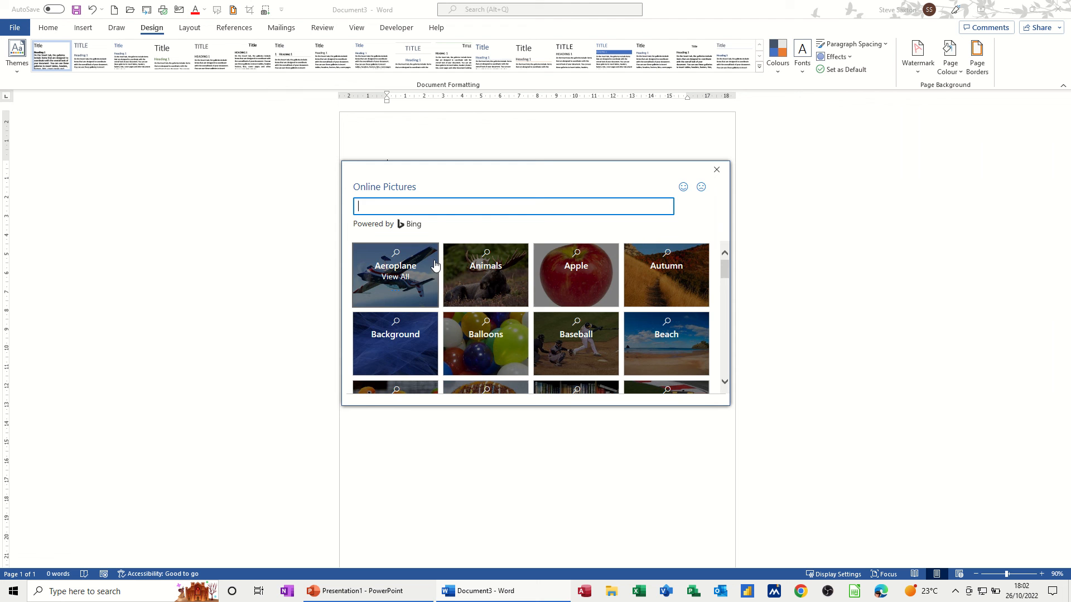
{"action": "mouse_move", "coordinate": [576, 275]}
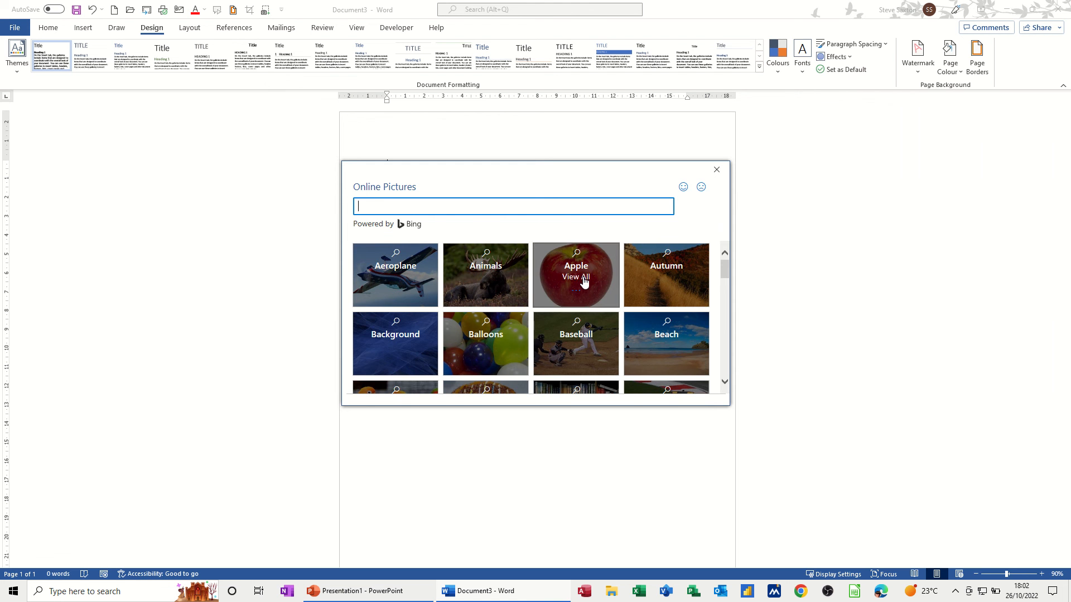
{"action": "left_click", "coordinate": [576, 274]}
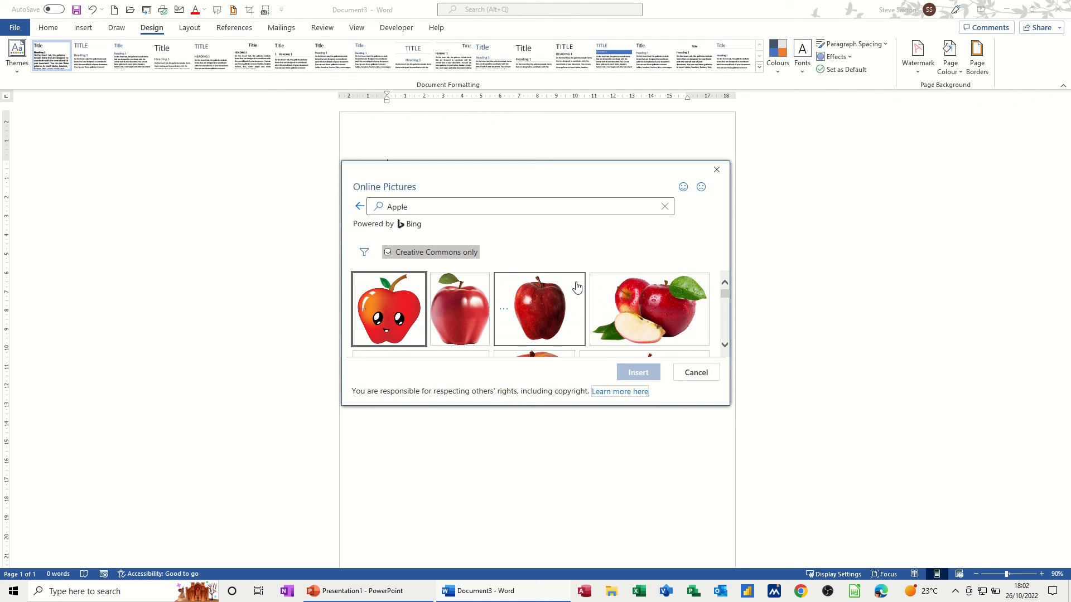
{"action": "left_click", "coordinate": [459, 309]}
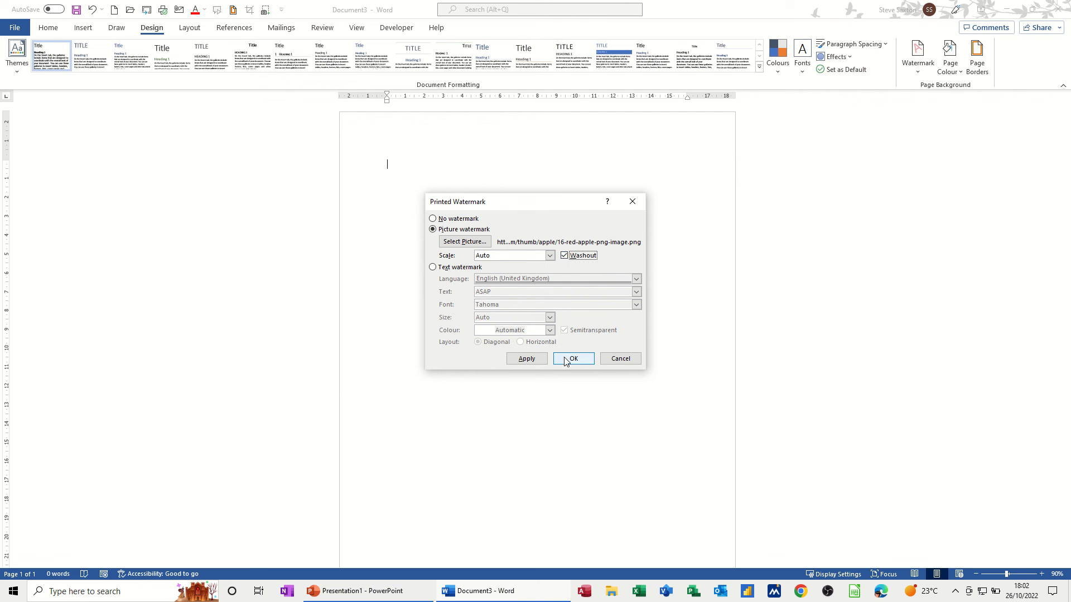
{"action": "left_click", "coordinate": [572, 358]}
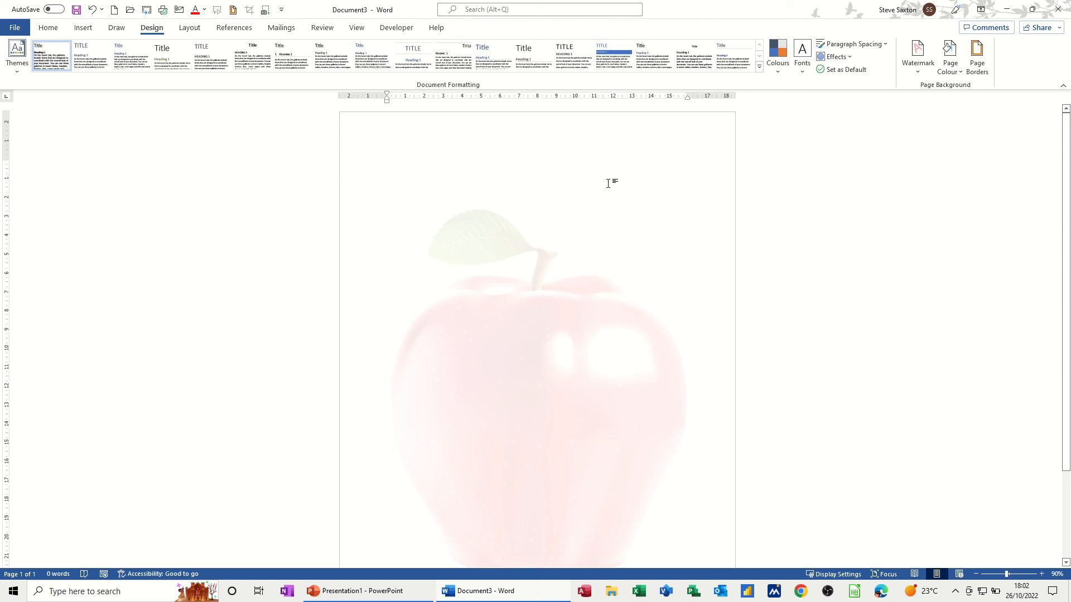
{"action": "mouse_move", "coordinate": [491, 389]}
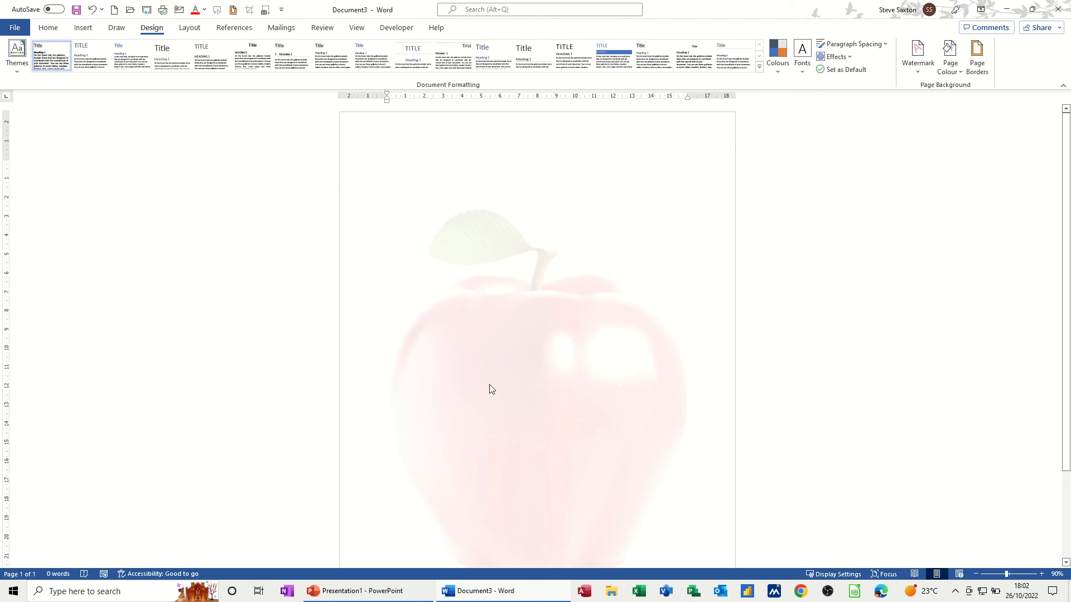
- Save the apple picture watermark from the header as AutoText entry 'apple'
{"action": "double_click", "coordinate": [411, 136]}
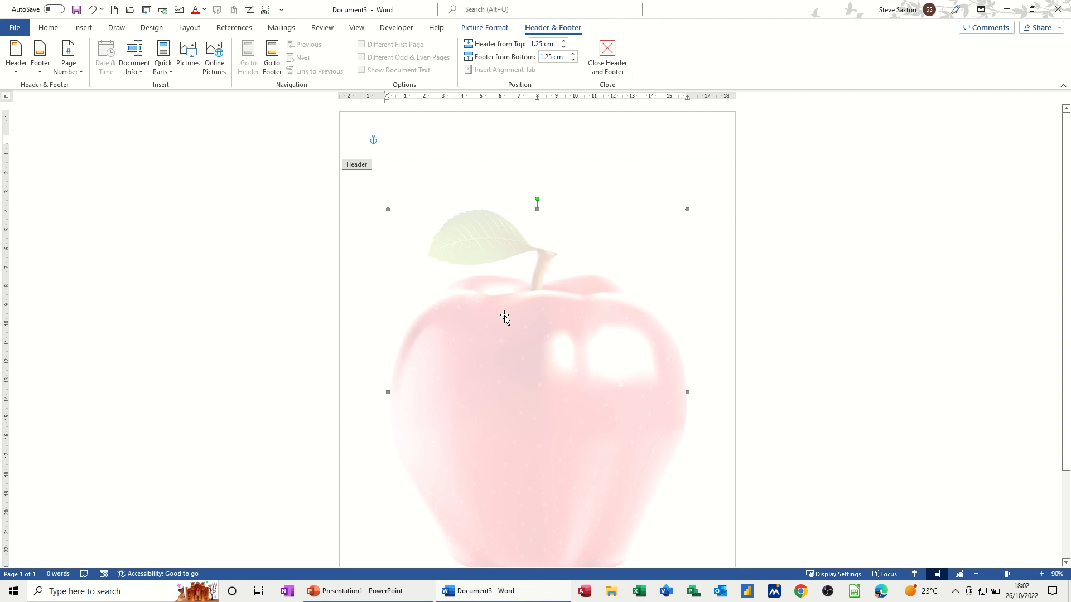
{"action": "left_click", "coordinate": [82, 27]}
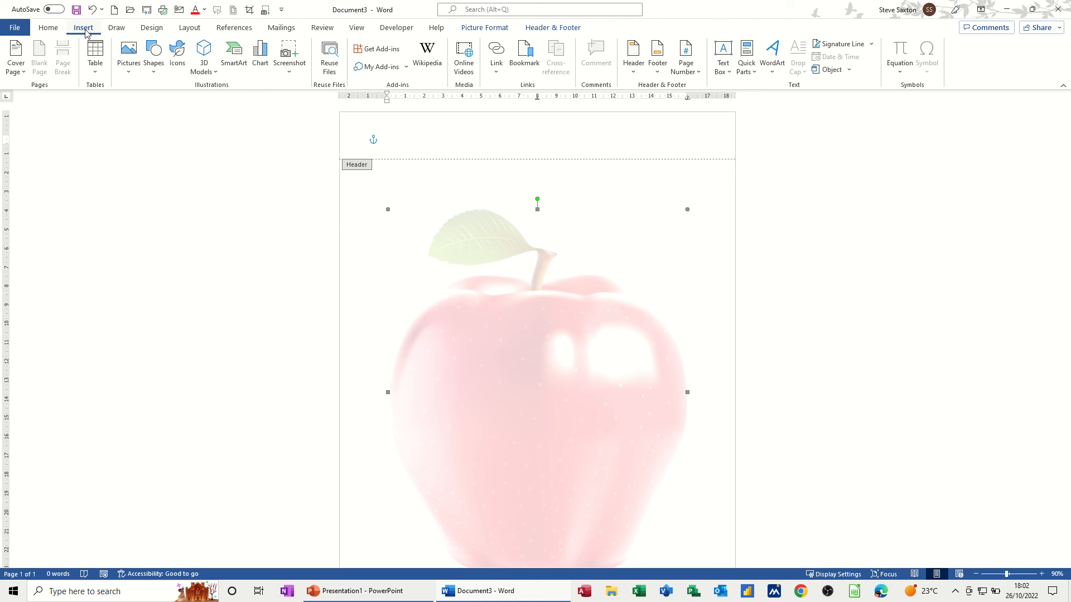
{"action": "left_click", "coordinate": [746, 55]}
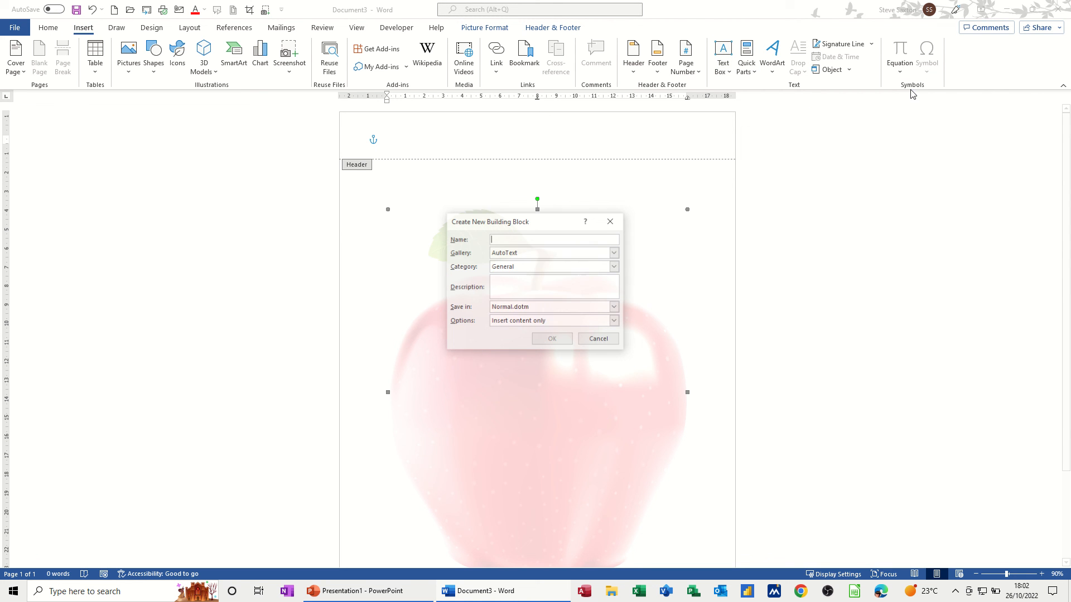
{"action": "type", "text": "appl"}
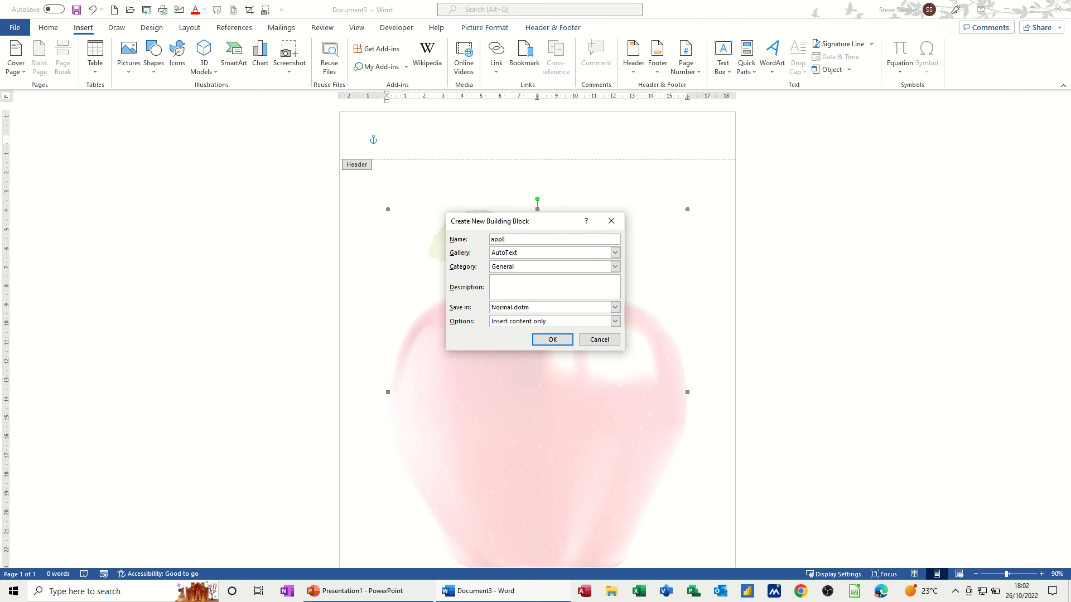
{"action": "type", "text": "e"}
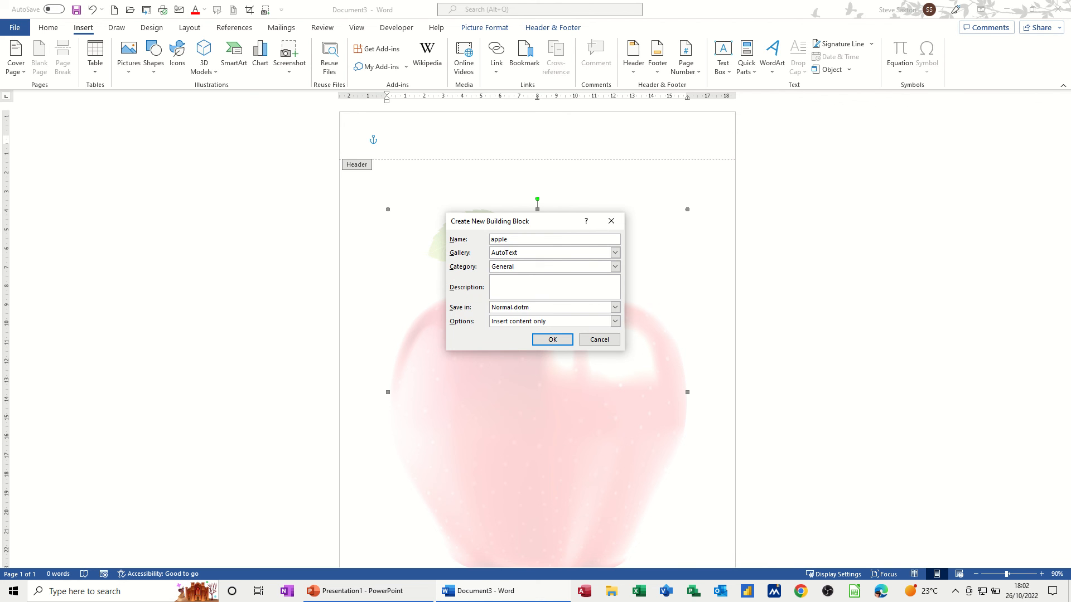
{"action": "left_click", "coordinate": [551, 340]}
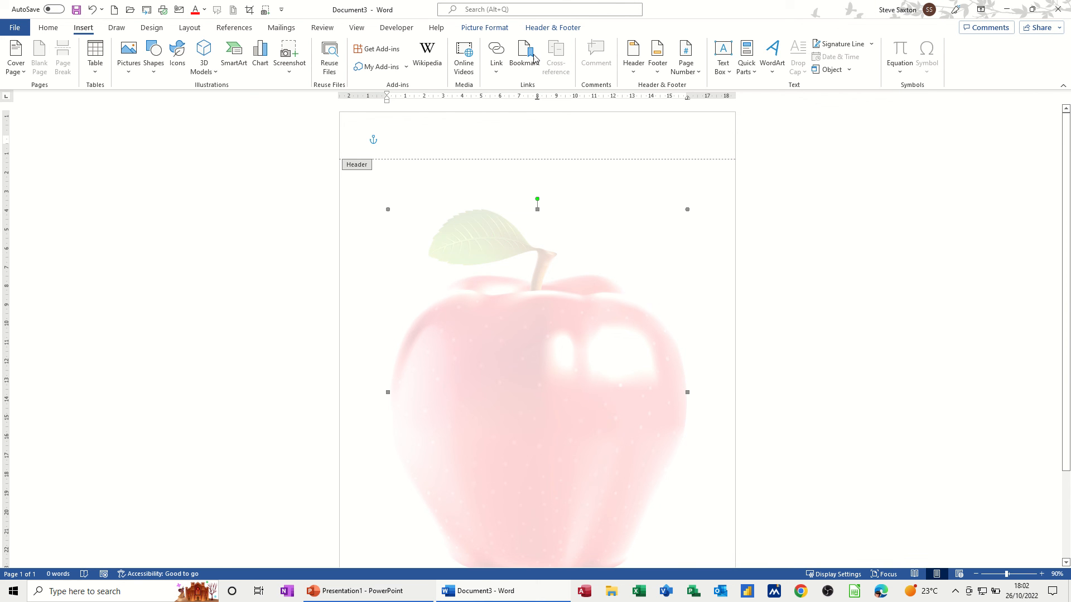
{"action": "left_click", "coordinate": [486, 232]}
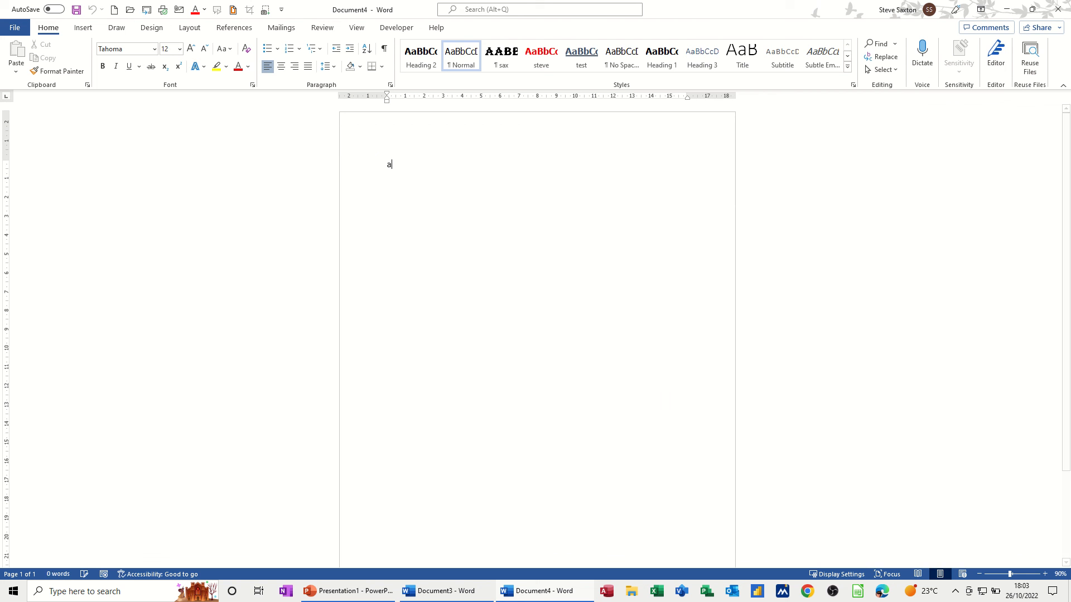
- Type 'apple' in Document4 and scroll to view the inserted apple watermark
{"action": "type", "text": "pple"}
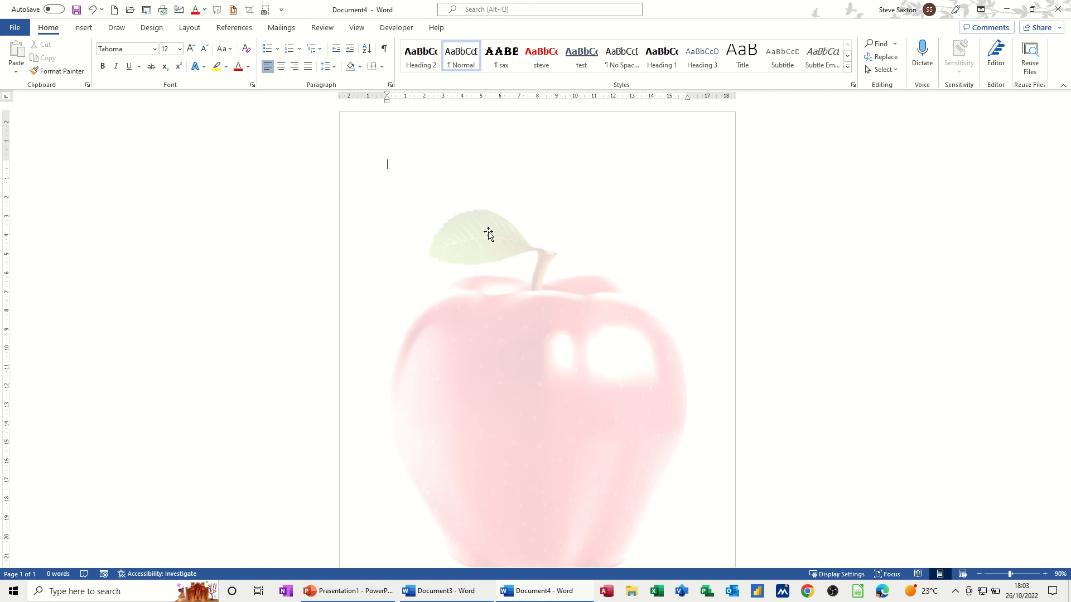
{"action": "scroll", "scroll_direction": "down", "scroll_amount": 3}
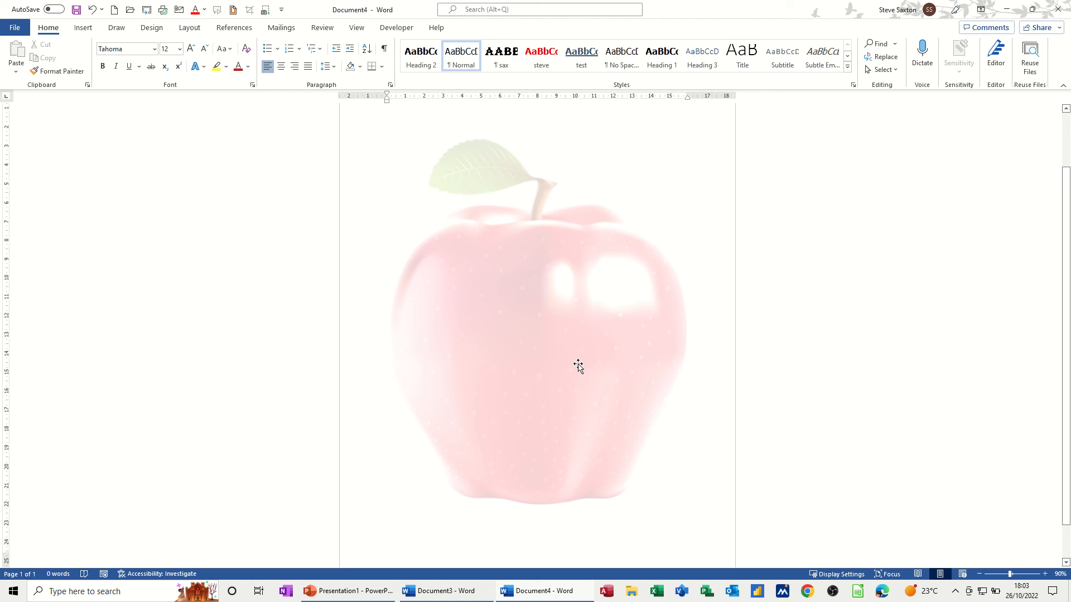
{"action": "mouse_move", "coordinate": [519, 352]}
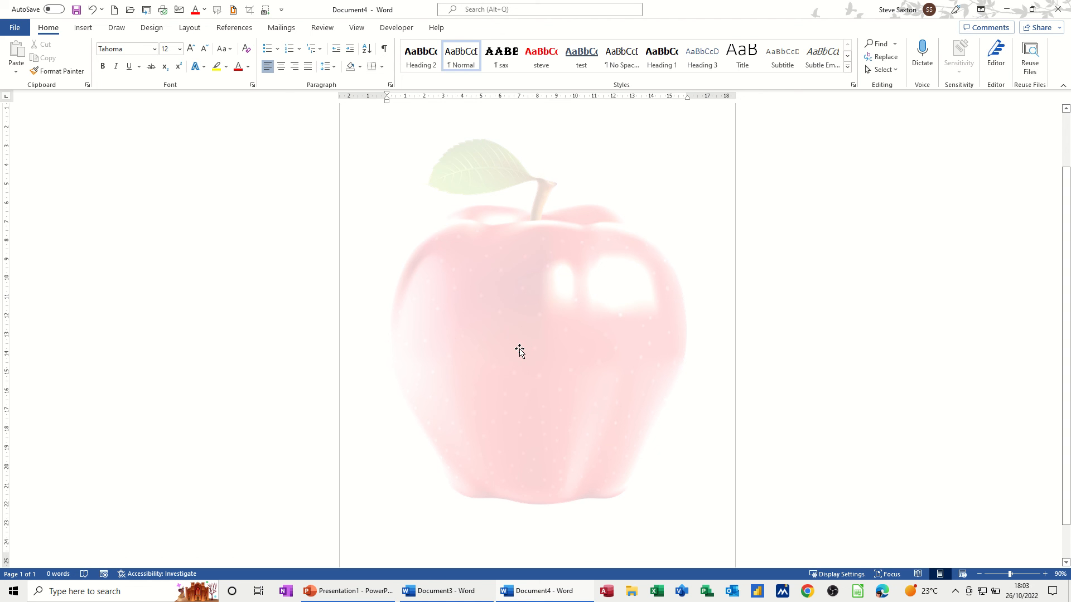